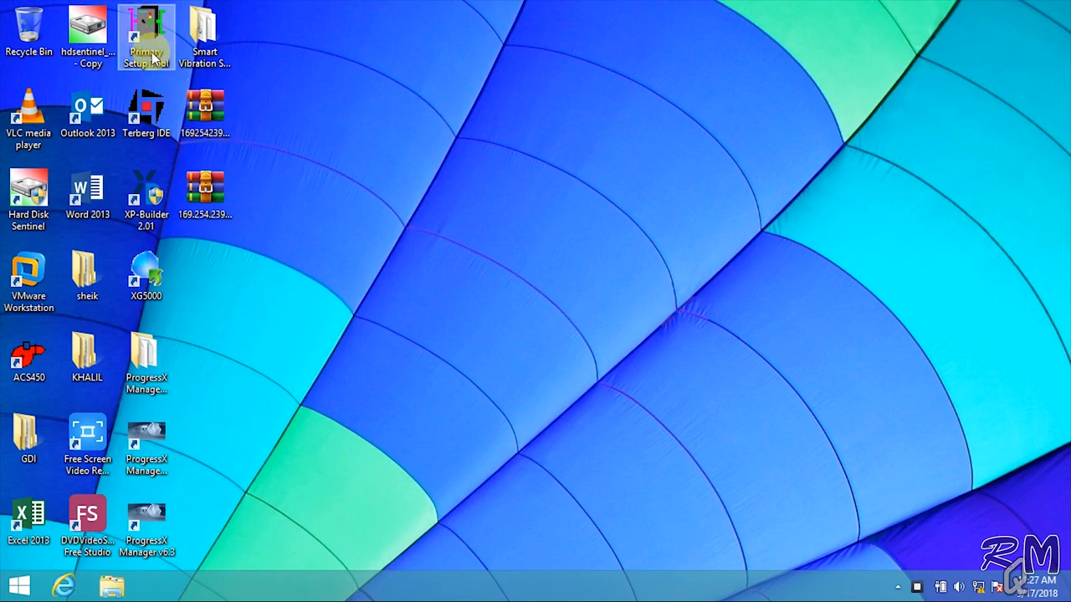
# Step: Launch Primary Setup Tool and open its Network menu
pyautogui.doubleClick(146, 38)
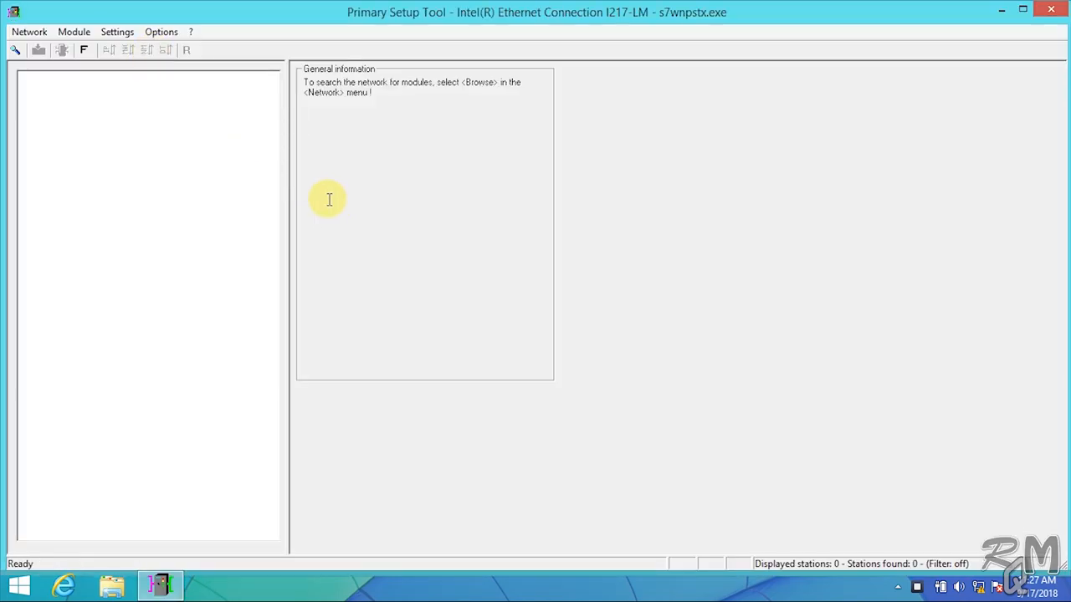
pyautogui.moveTo(218, 167)
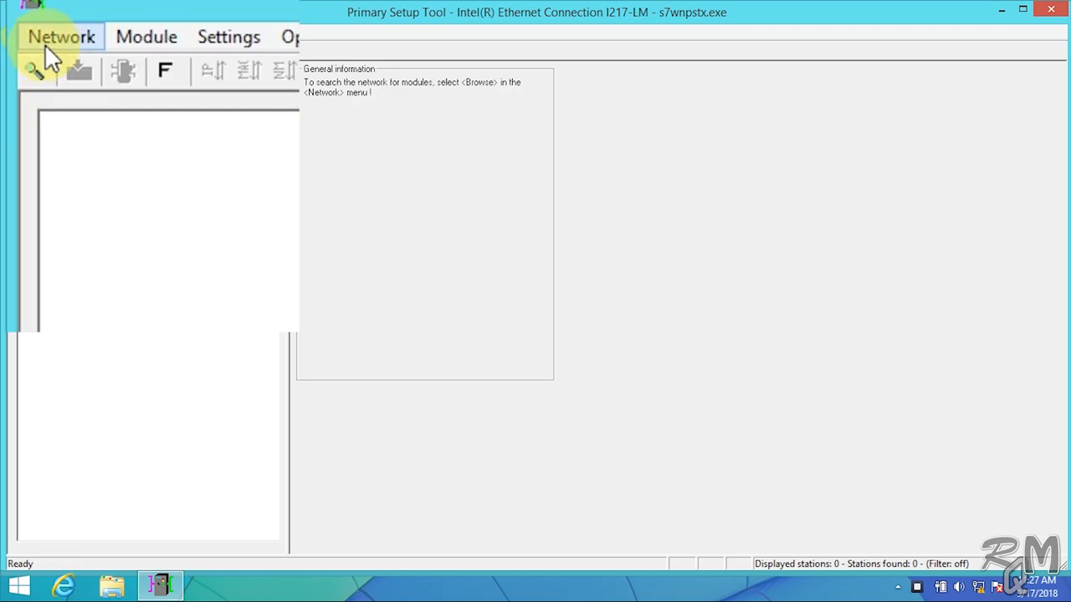
pyautogui.click(60, 36)
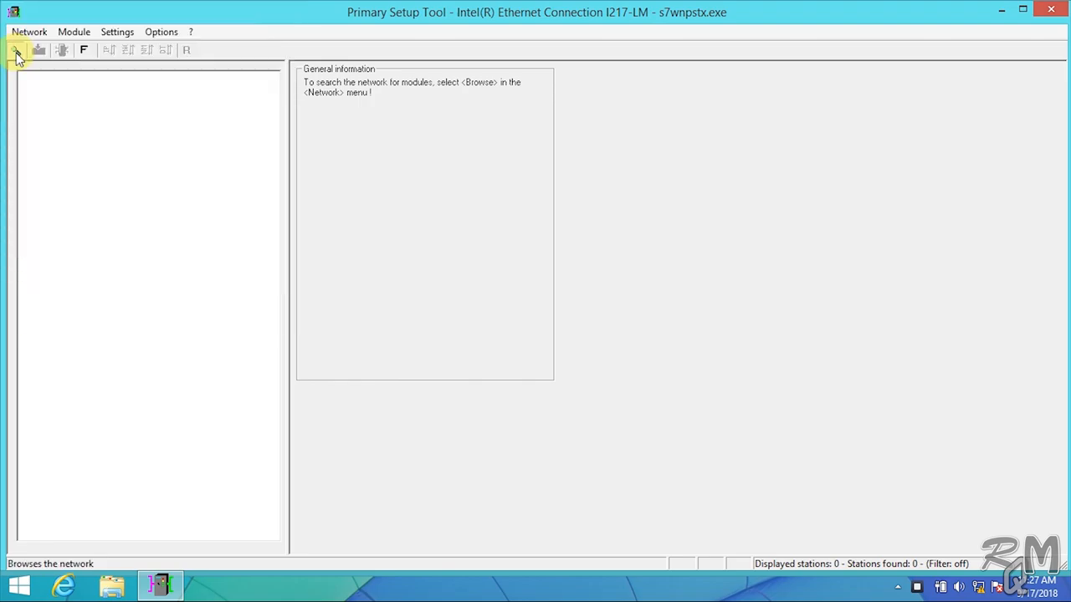
# Step: Browse the network and show the found SCALANCE X-200's Ind. Ethernet interface settings
pyautogui.click(15, 49)
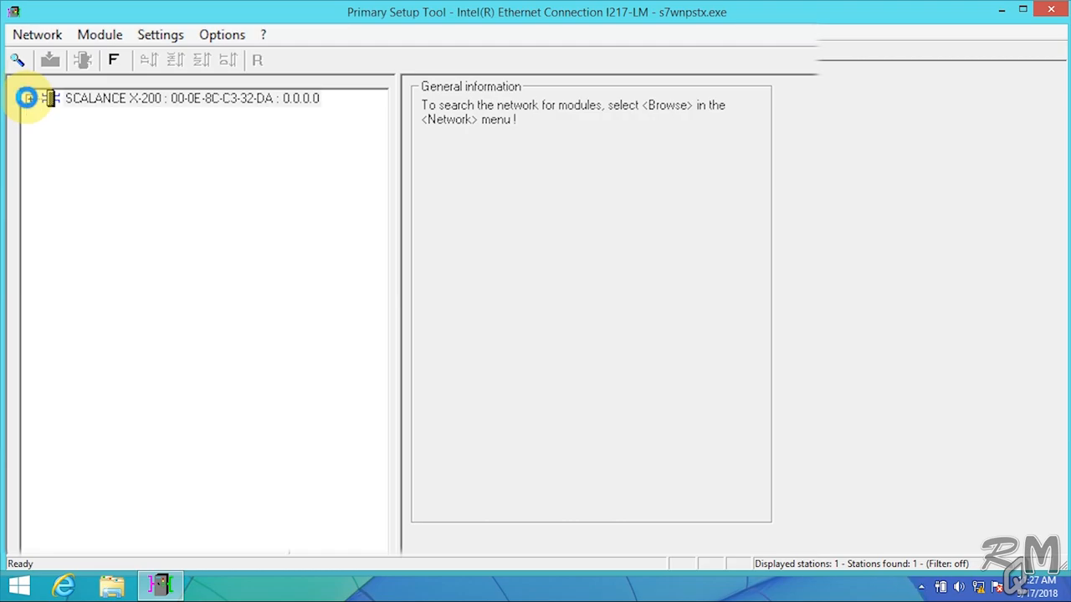
pyautogui.click(30, 98)
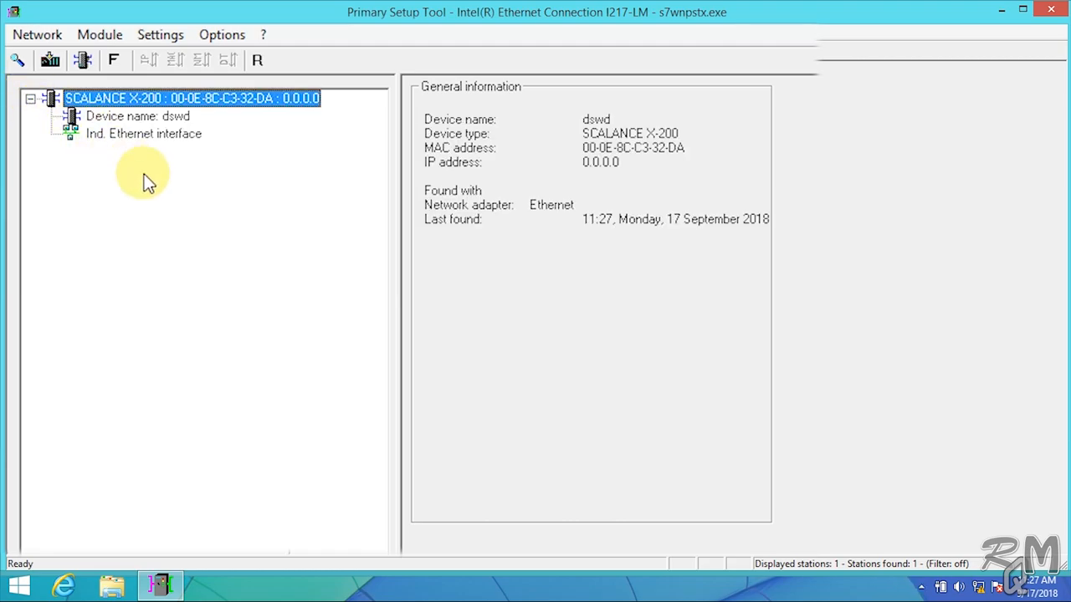
pyautogui.click(137, 116)
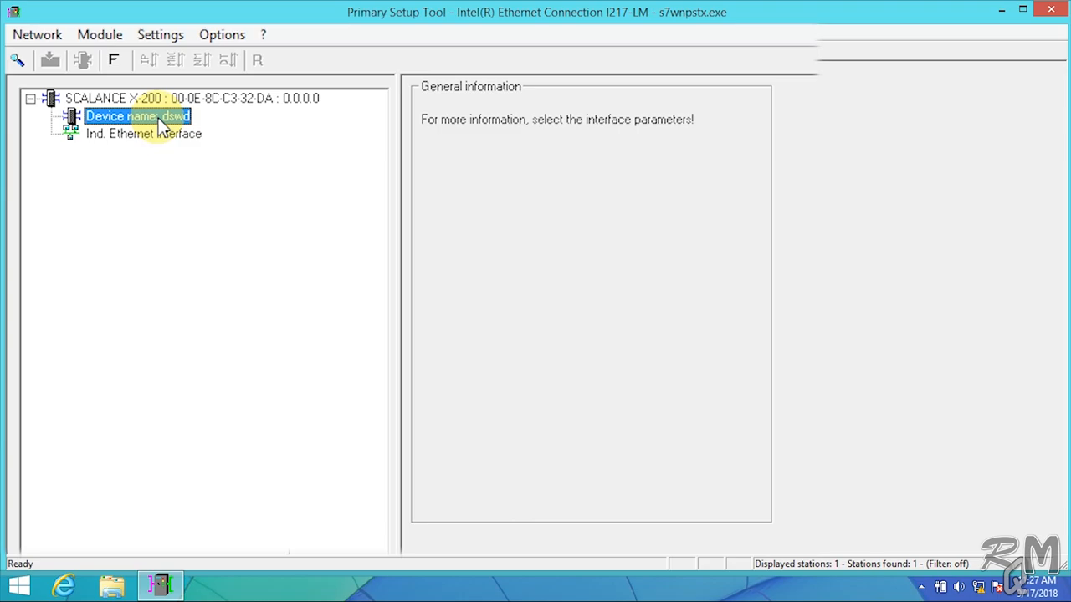
pyautogui.click(143, 134)
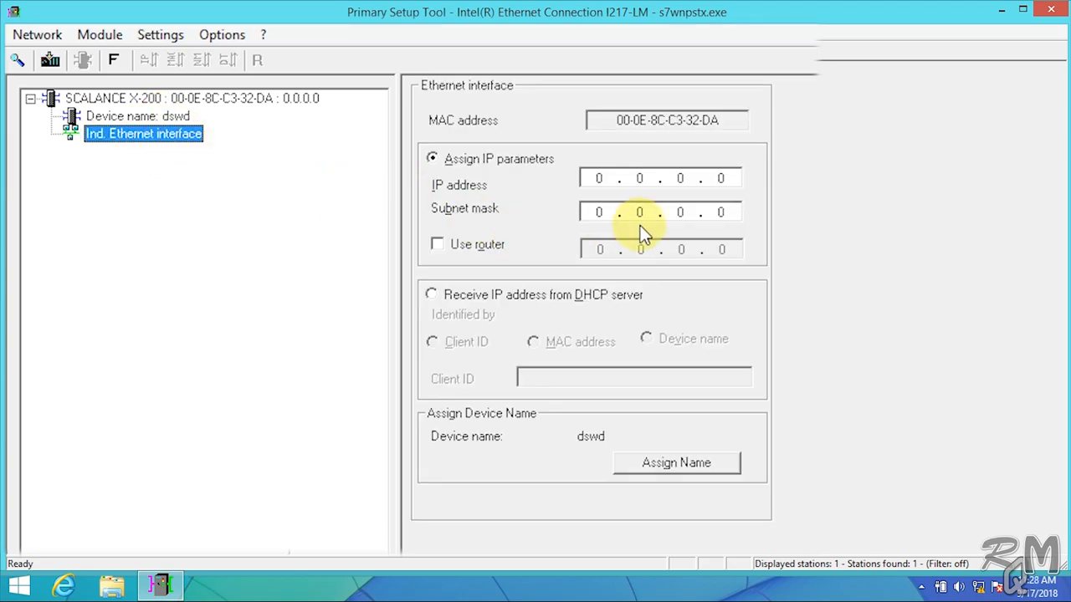
pyautogui.click(599, 178)
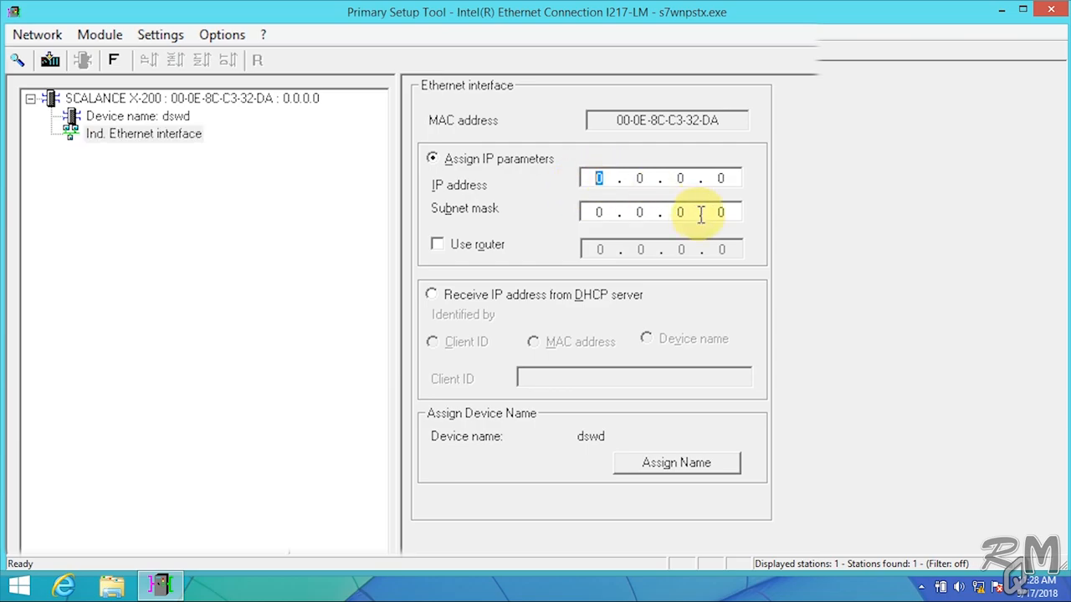
pyautogui.moveTo(723, 299)
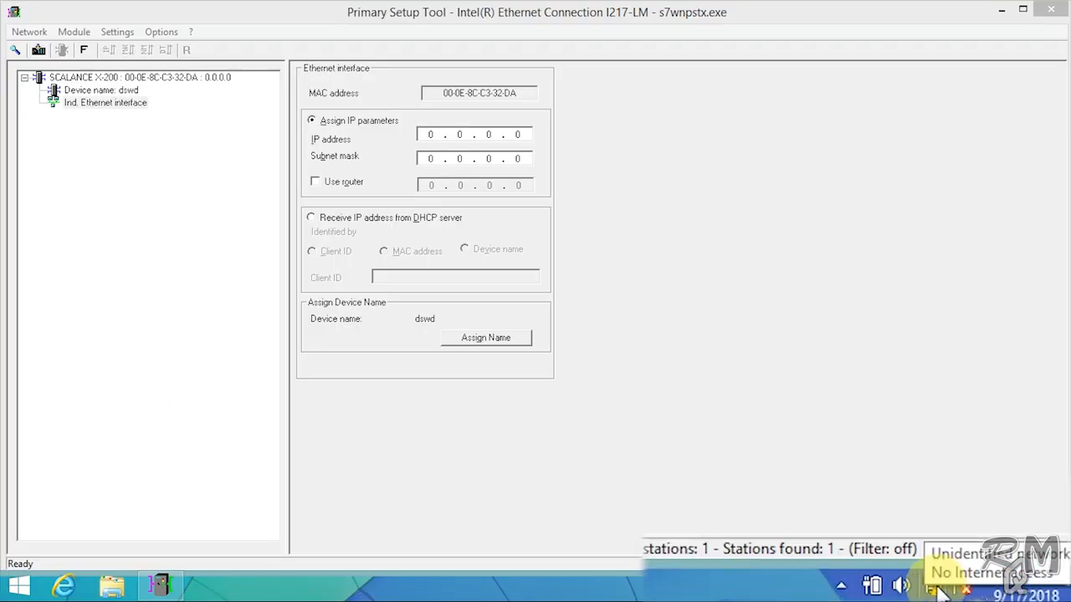
# Step: Check the PC's Ethernet details (169.254.239.154, mask 255.255.0.0), then close both windows
pyautogui.rightClick(941, 577)
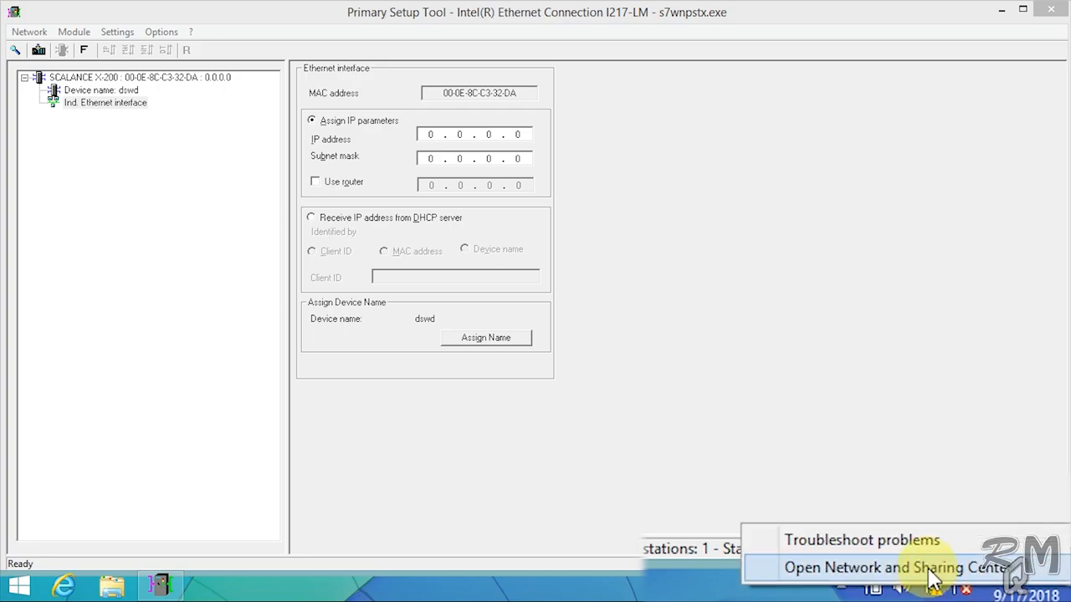
pyautogui.click(892, 567)
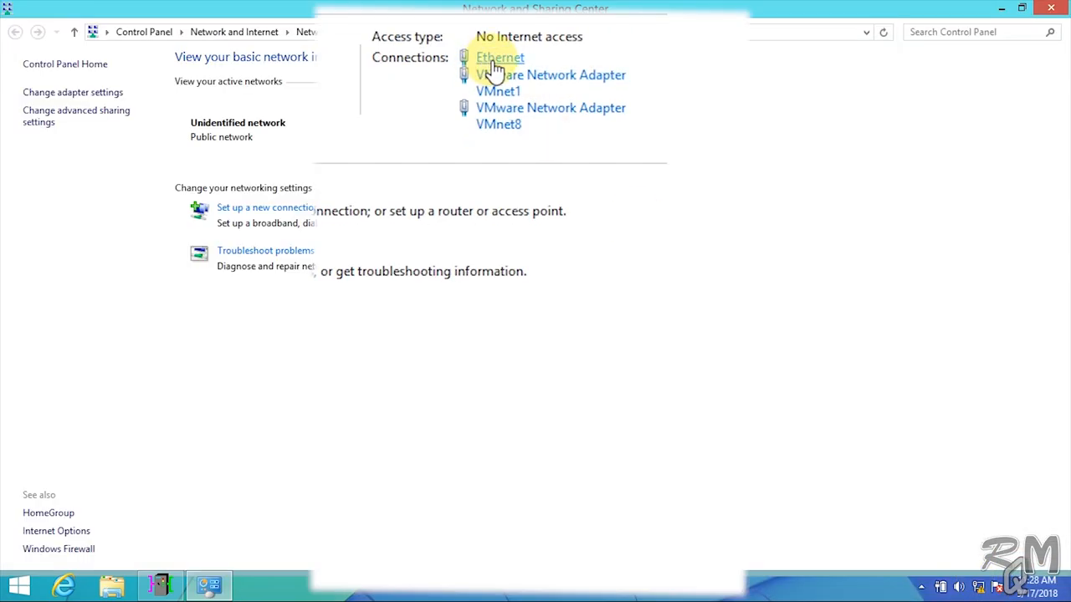
pyautogui.click(499, 57)
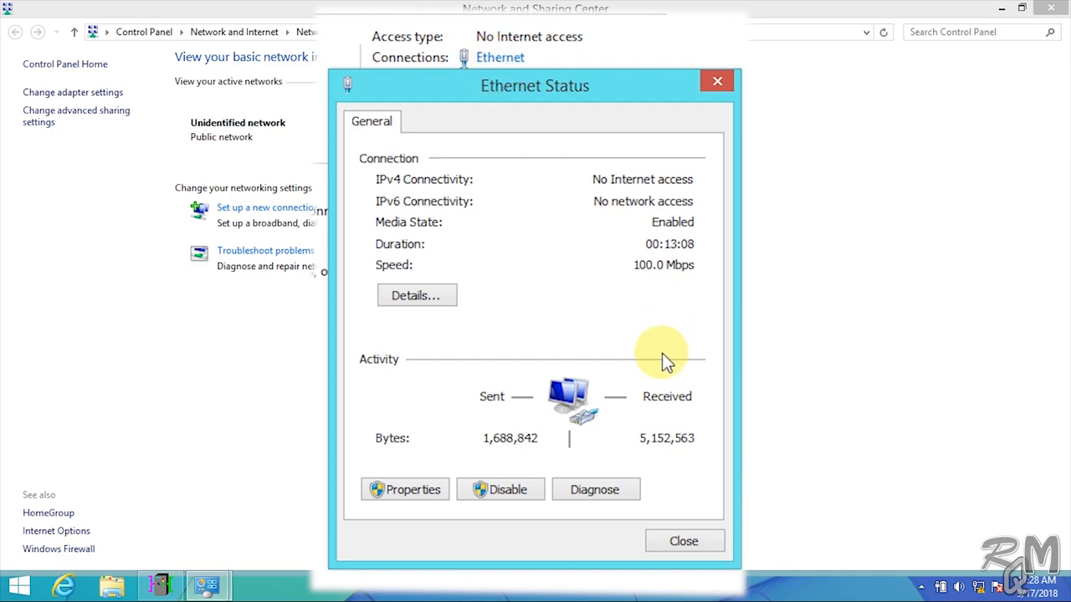
pyautogui.click(416, 294)
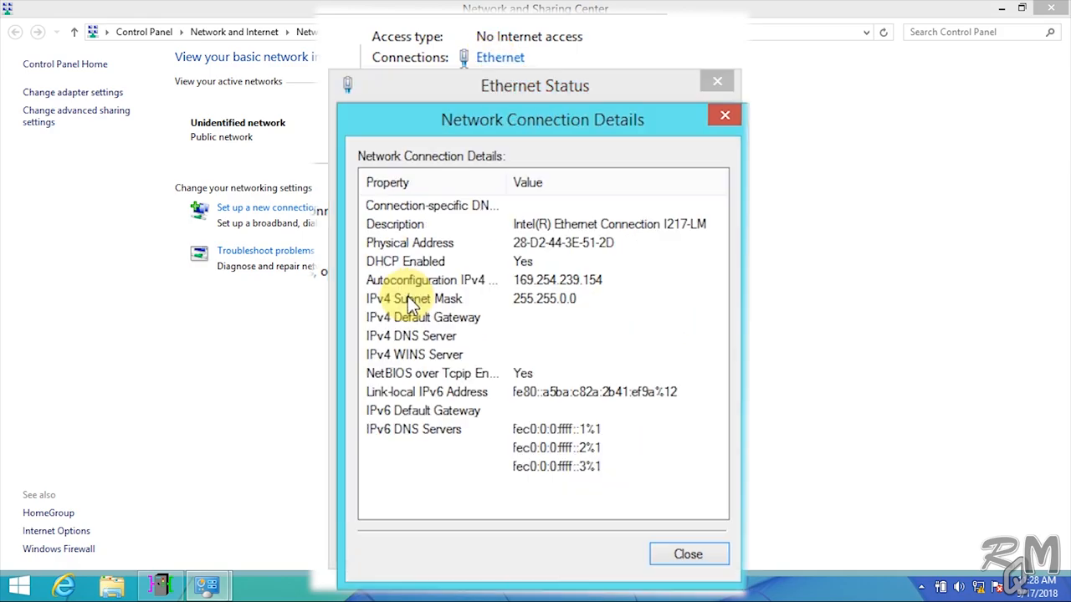
pyautogui.moveTo(562, 280)
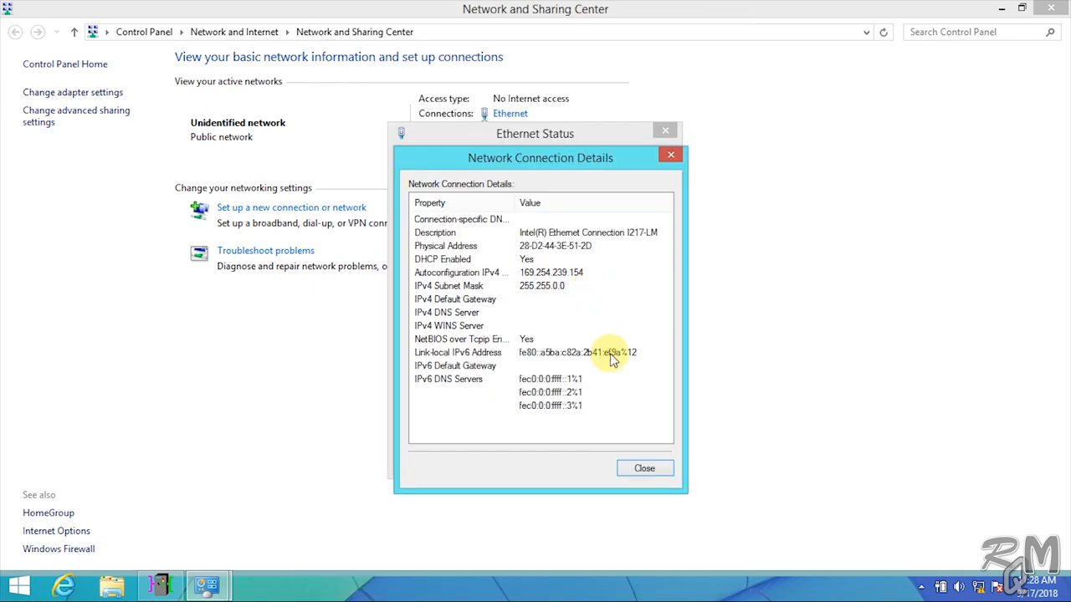
pyautogui.click(644, 468)
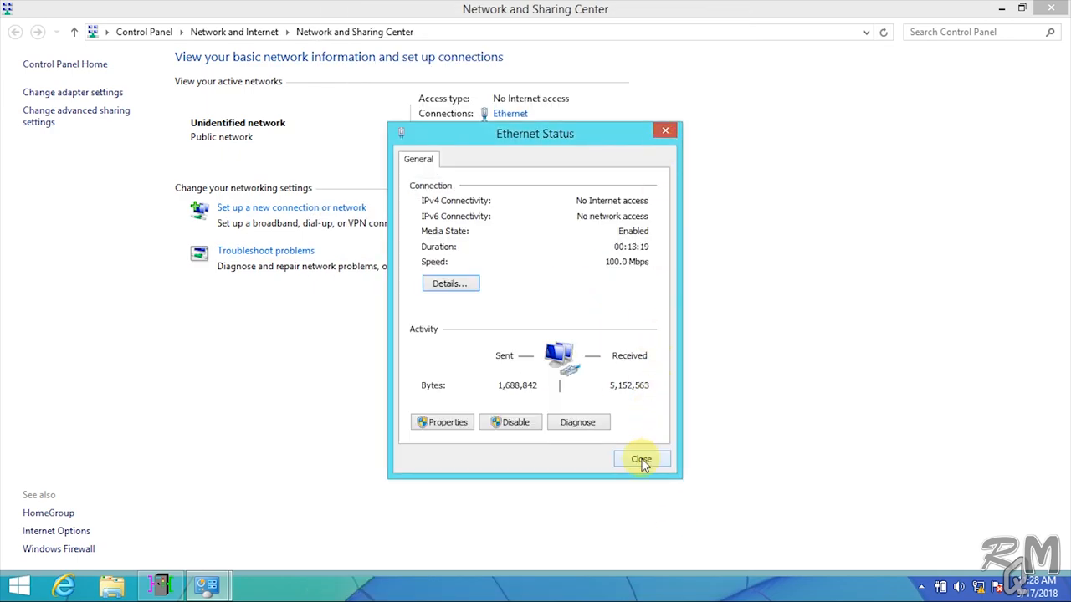
pyautogui.click(640, 459)
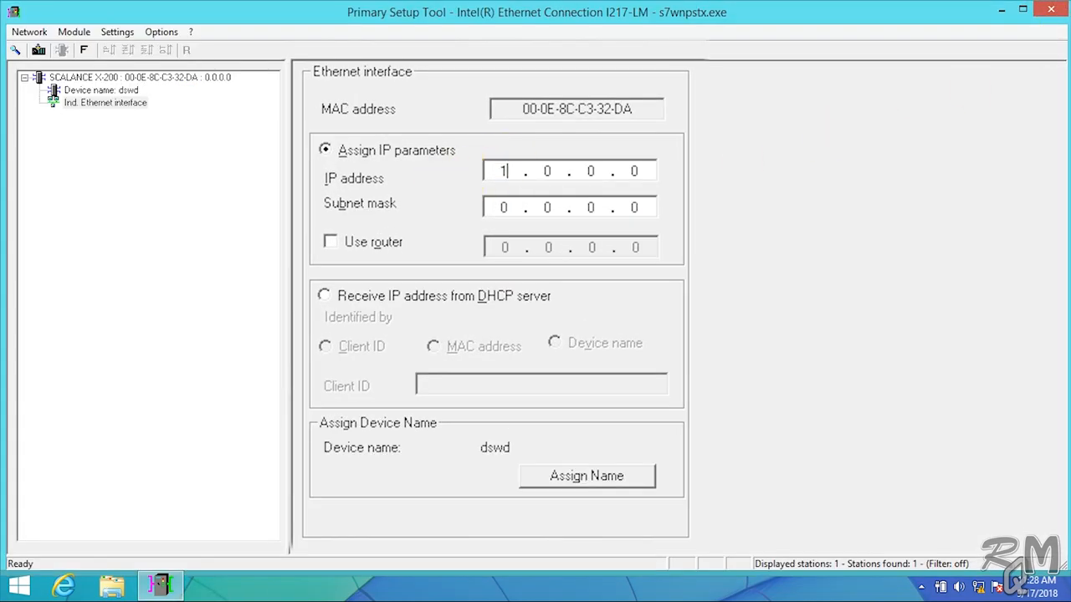
# Step: Enter IP address 169.254.239.150 and subnet mask 255.255.0.0 for the switch
pyautogui.write('169 . 254 . 239 . 0')
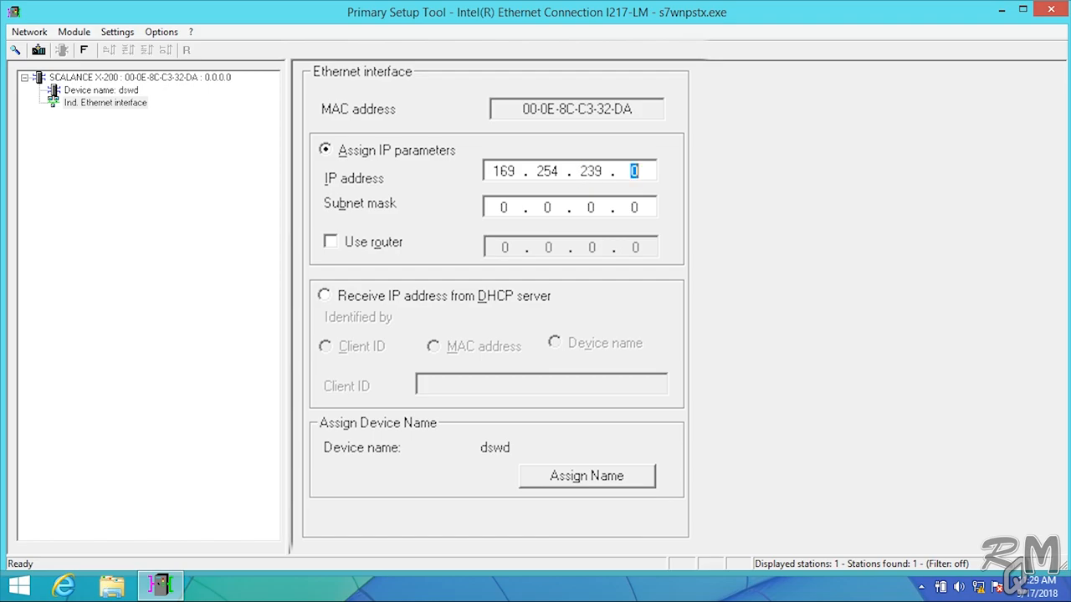
pyautogui.write('150')
pyautogui.click(570, 207)
pyautogui.write('255 . 255')
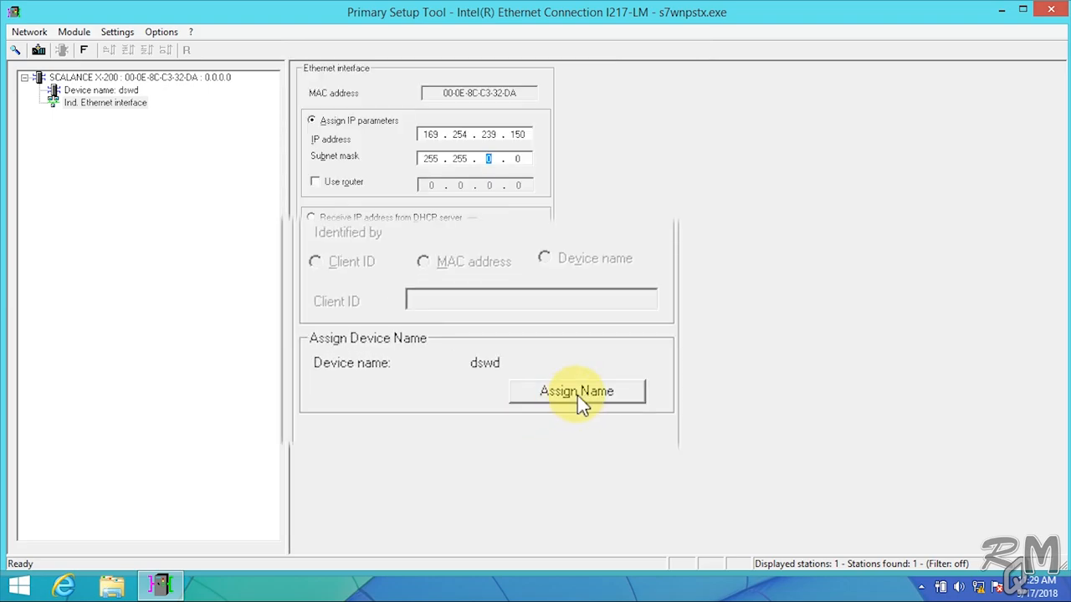
# Step: Name the switch swp03 and download the new settings to it
pyautogui.click(576, 391)
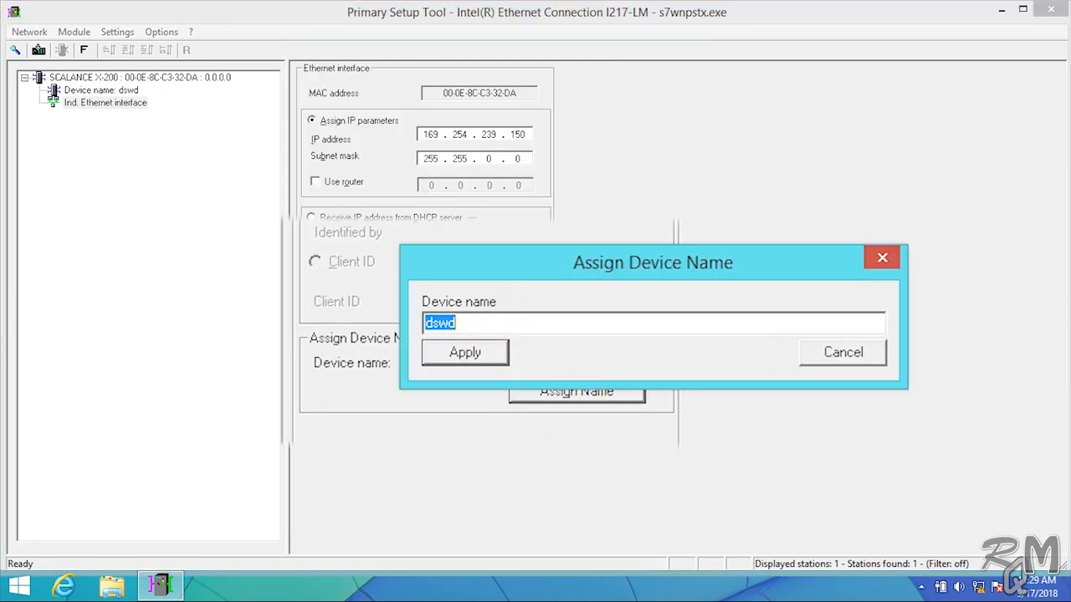
pyautogui.write('sw')
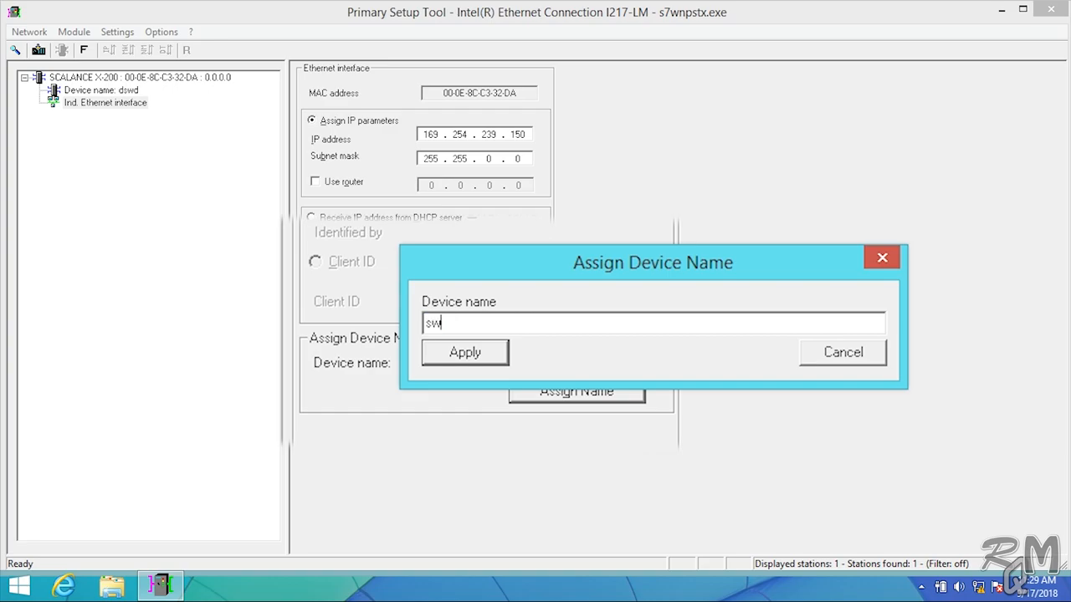
pyautogui.write('p03')
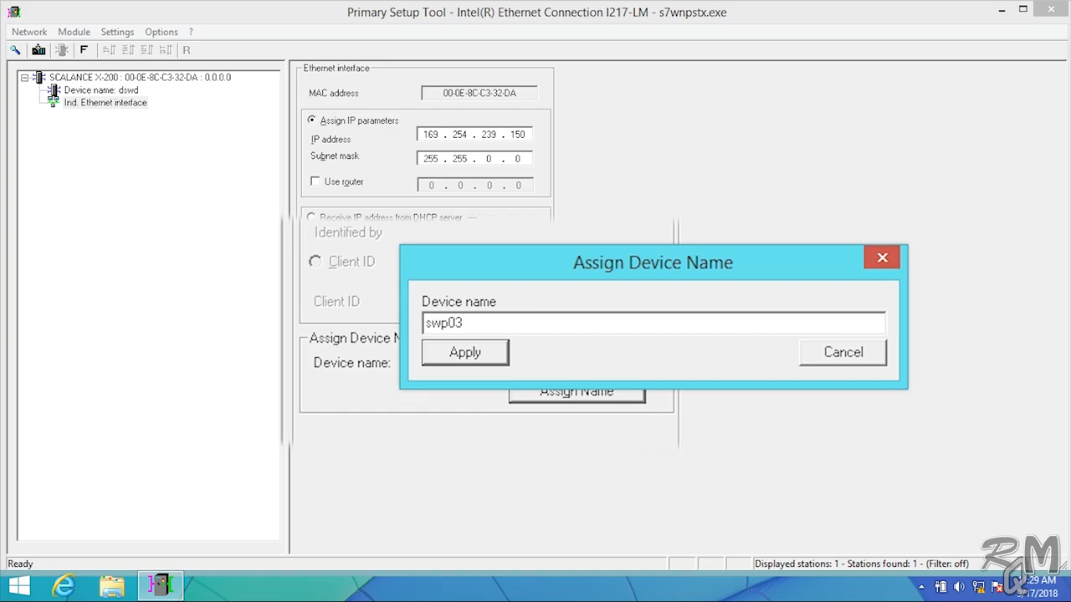
pyautogui.click(465, 351)
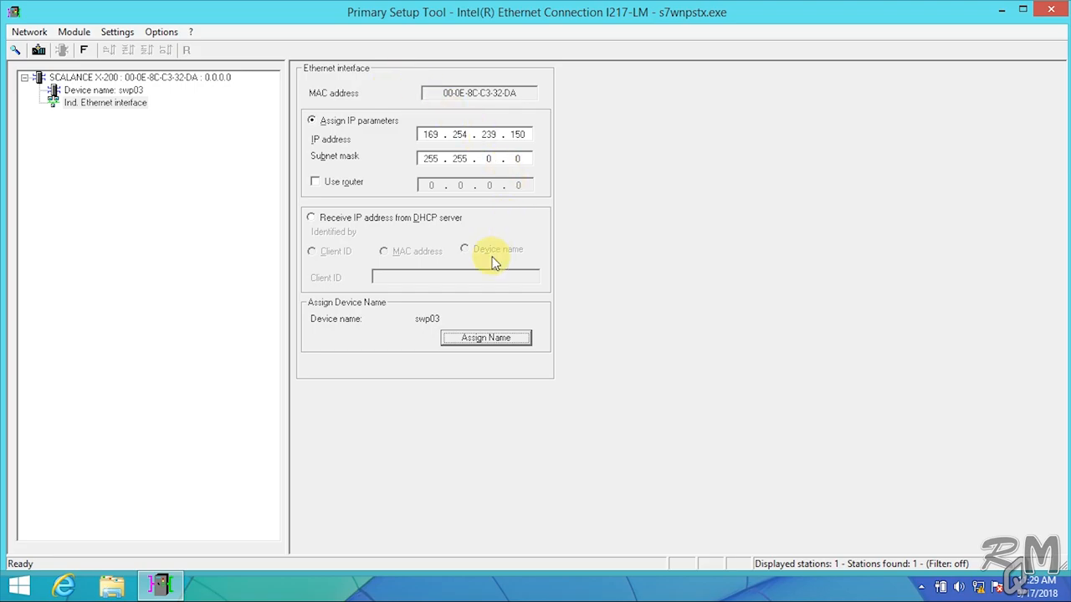
pyautogui.moveTo(39, 51)
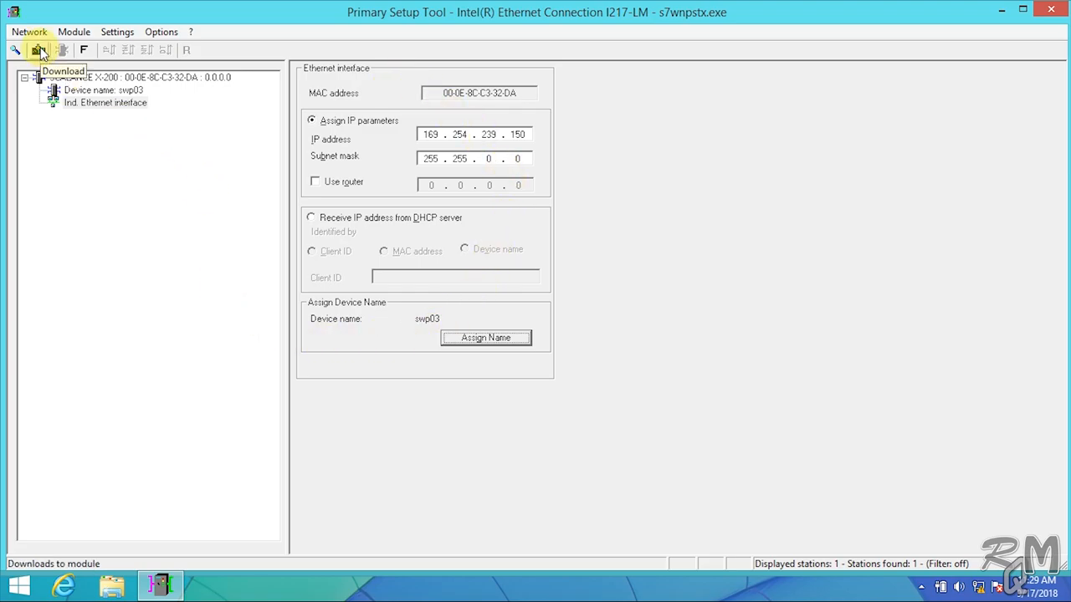
pyautogui.click(40, 50)
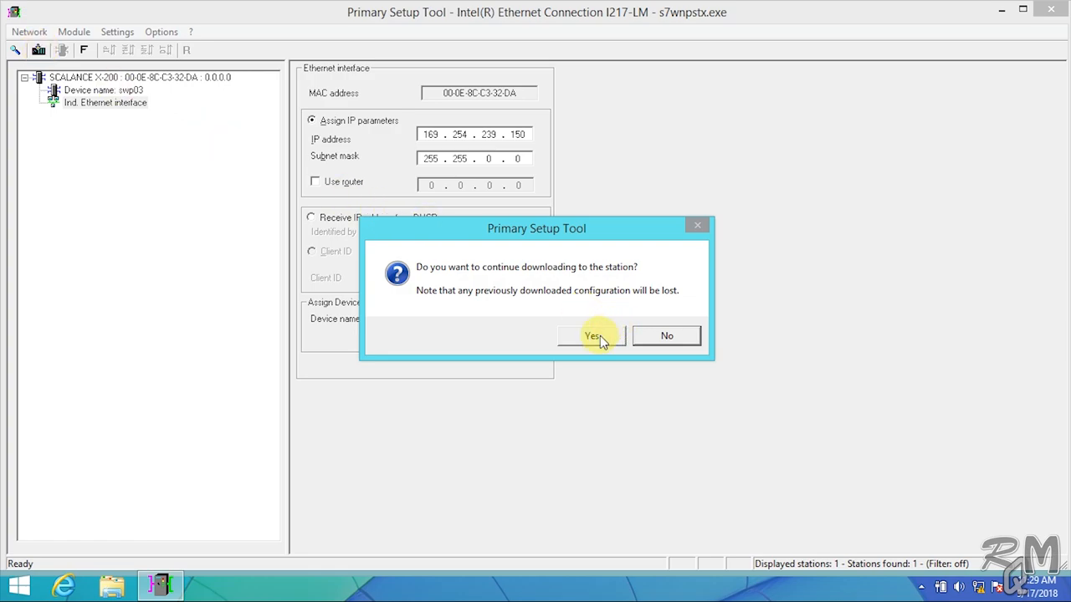
pyautogui.click(592, 336)
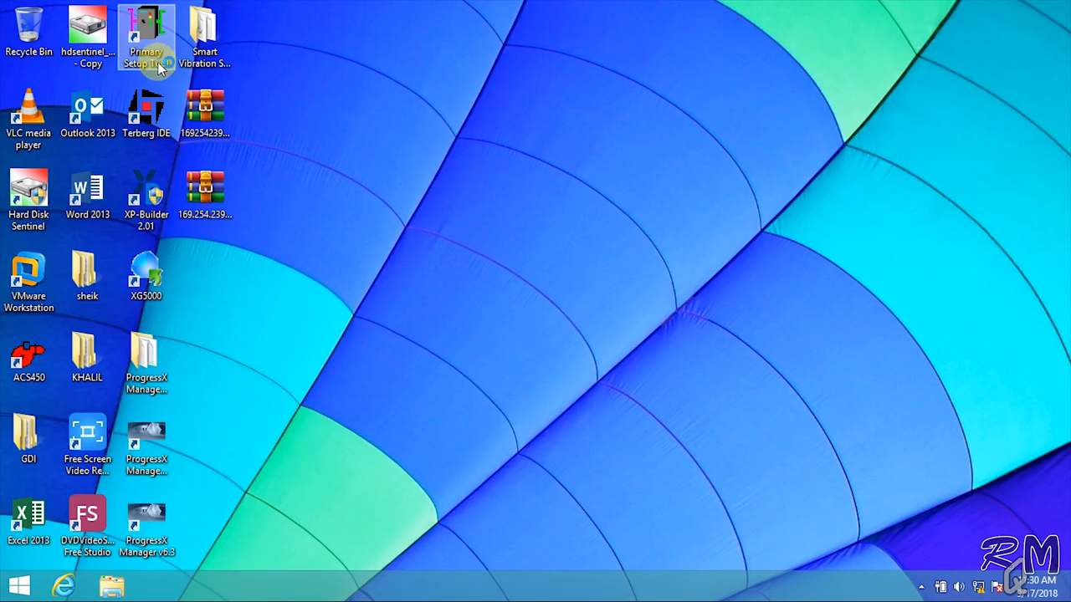
# Step: Reopen Primary Setup Tool, browse, and confirm the switch shows swp03 at 169.254.239.150
pyautogui.doubleClick(146, 34)
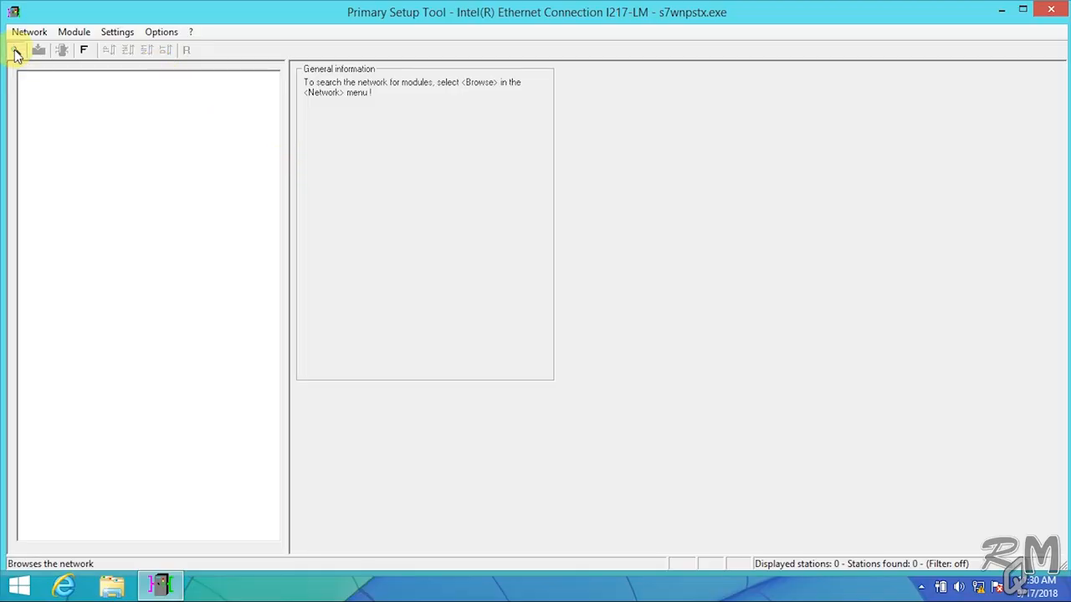
pyautogui.click(15, 49)
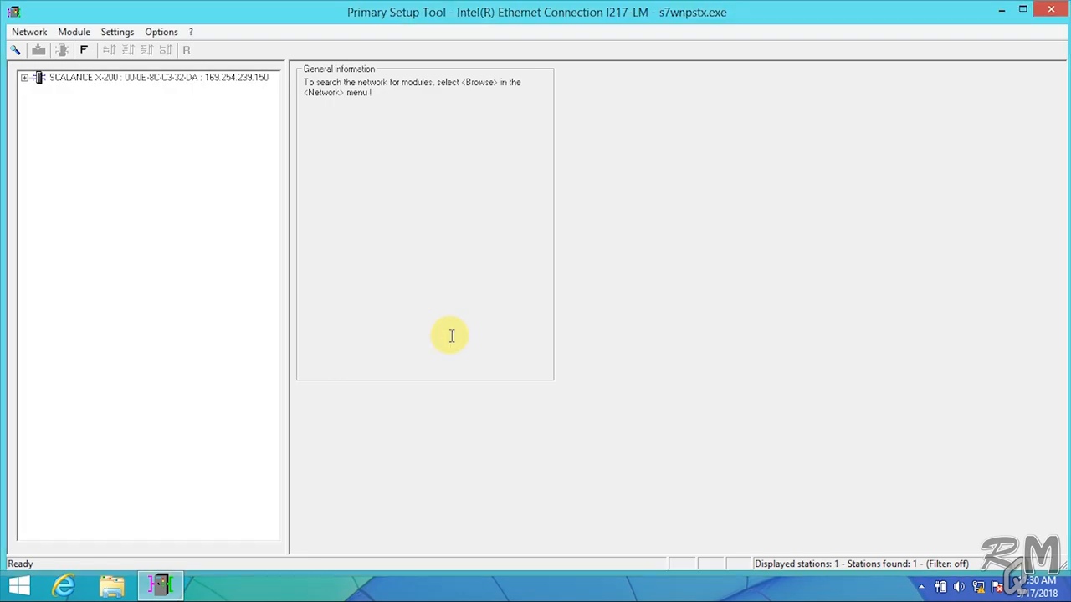
pyautogui.moveTo(22, 77)
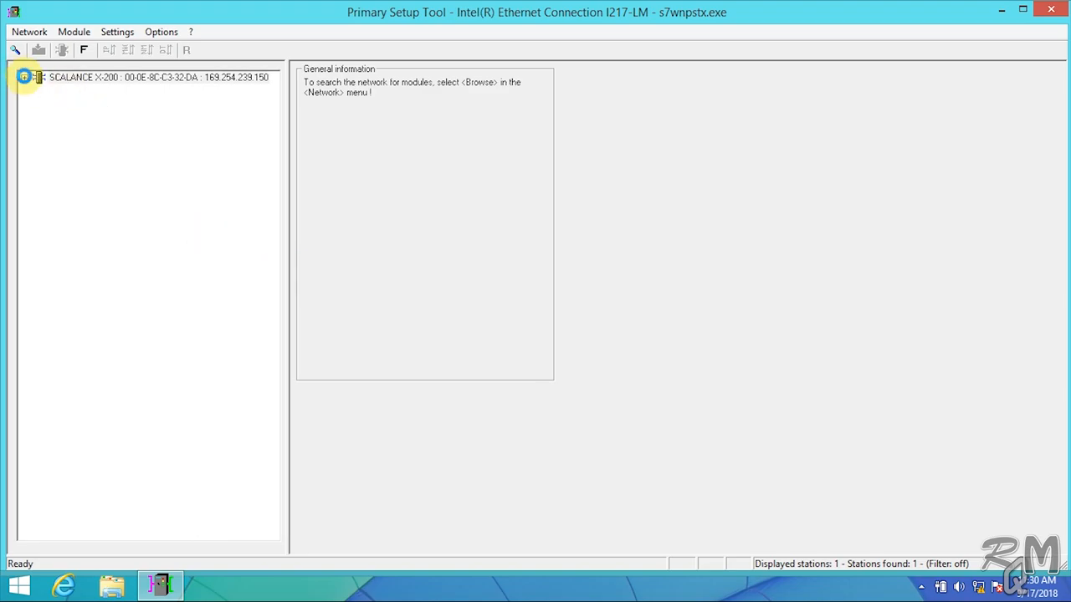
pyautogui.click(25, 77)
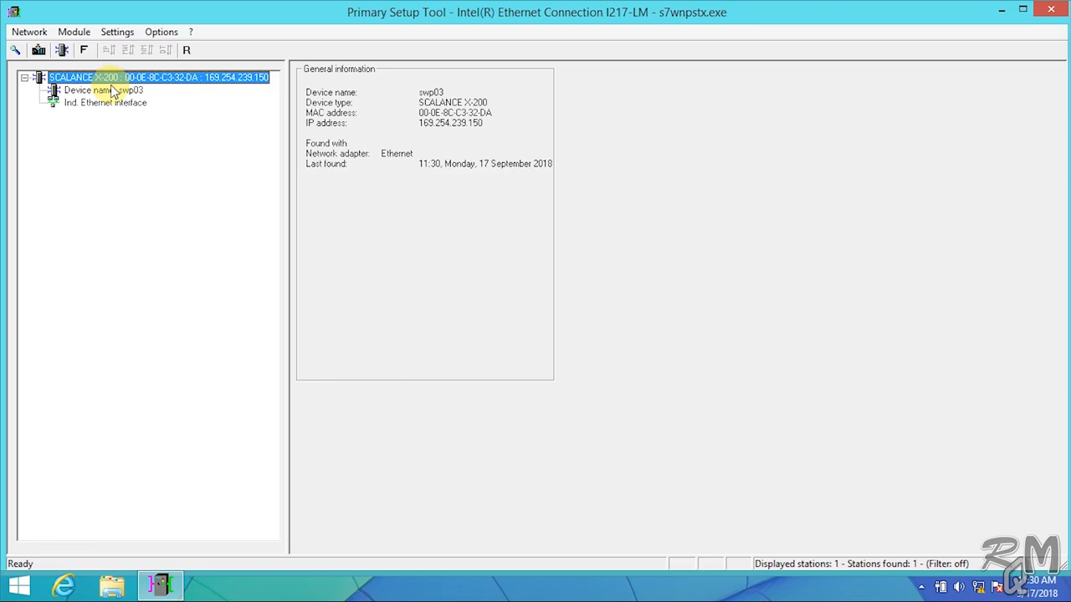
pyautogui.click(103, 89)
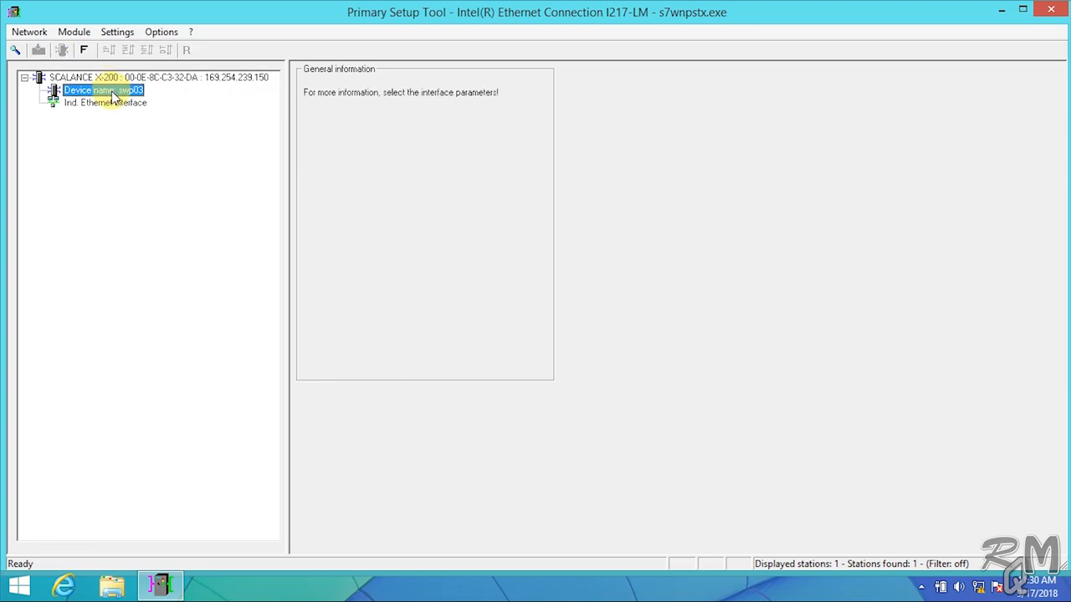
pyautogui.click(104, 102)
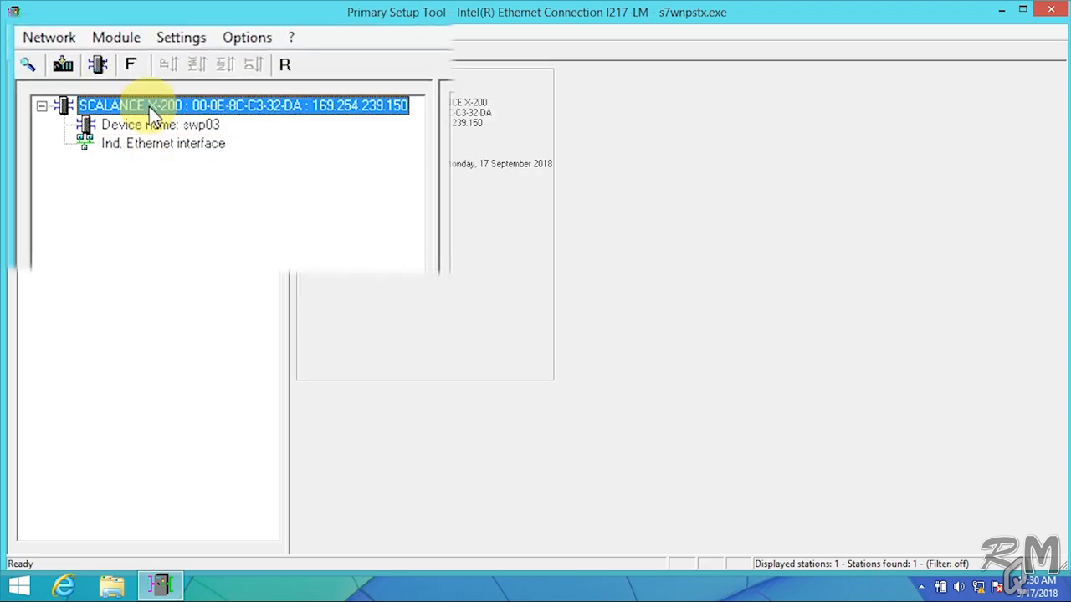
pyautogui.moveTo(98, 64)
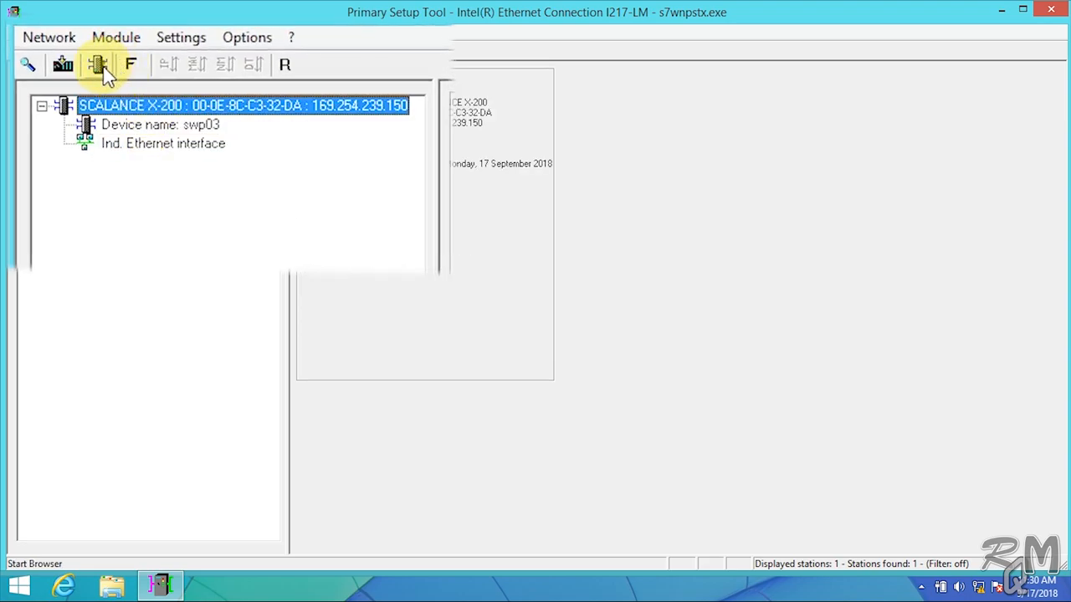
pyautogui.moveTo(98, 65)
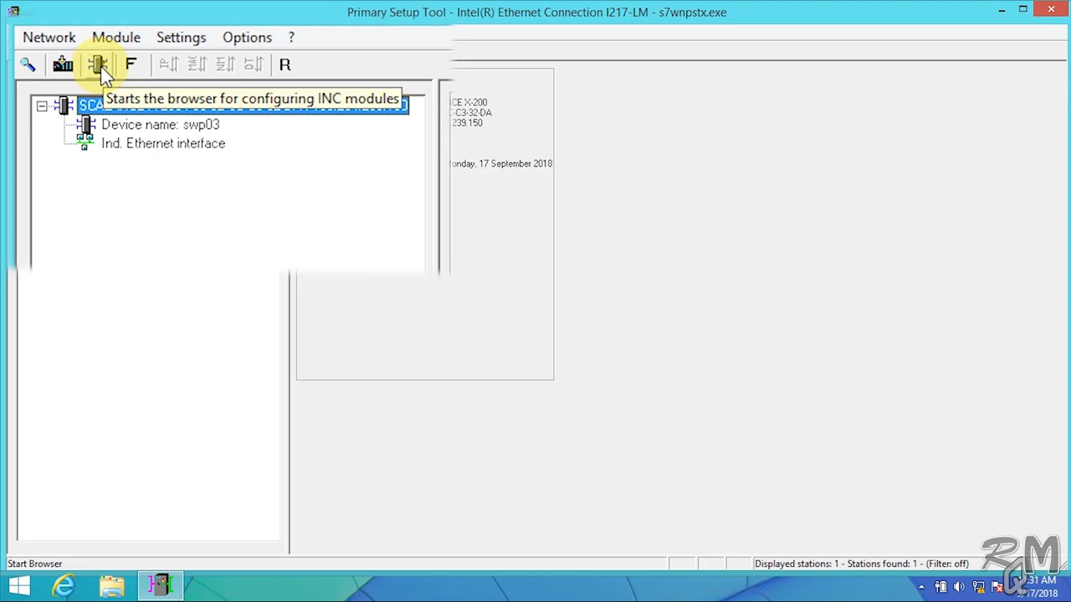
# Step: Start the switch's web page in Internet Explorer and maximize the browser window
pyautogui.click(96, 64)
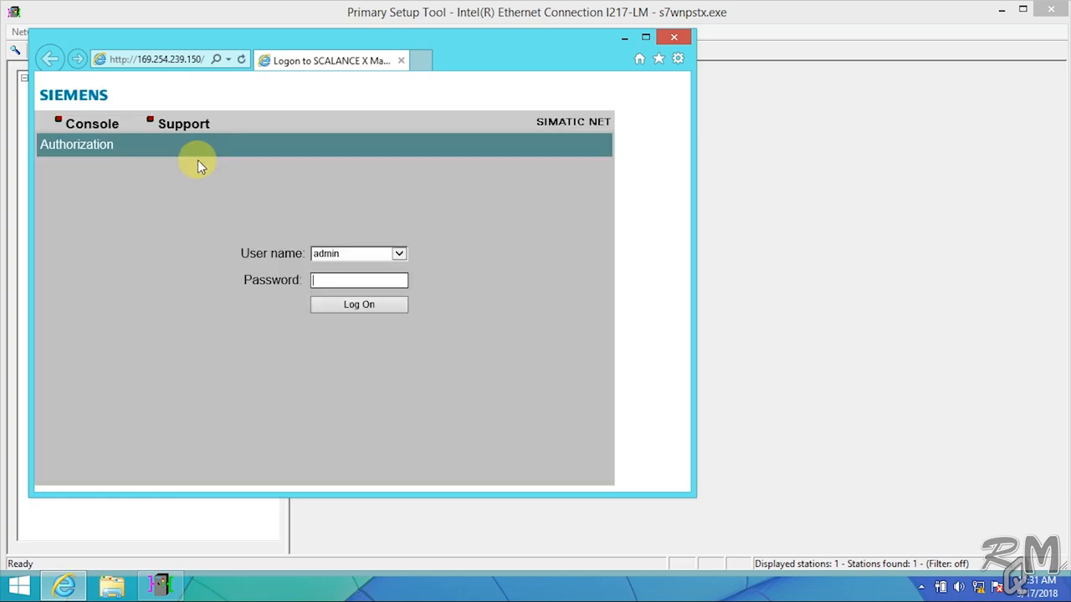
pyautogui.moveTo(407, 60)
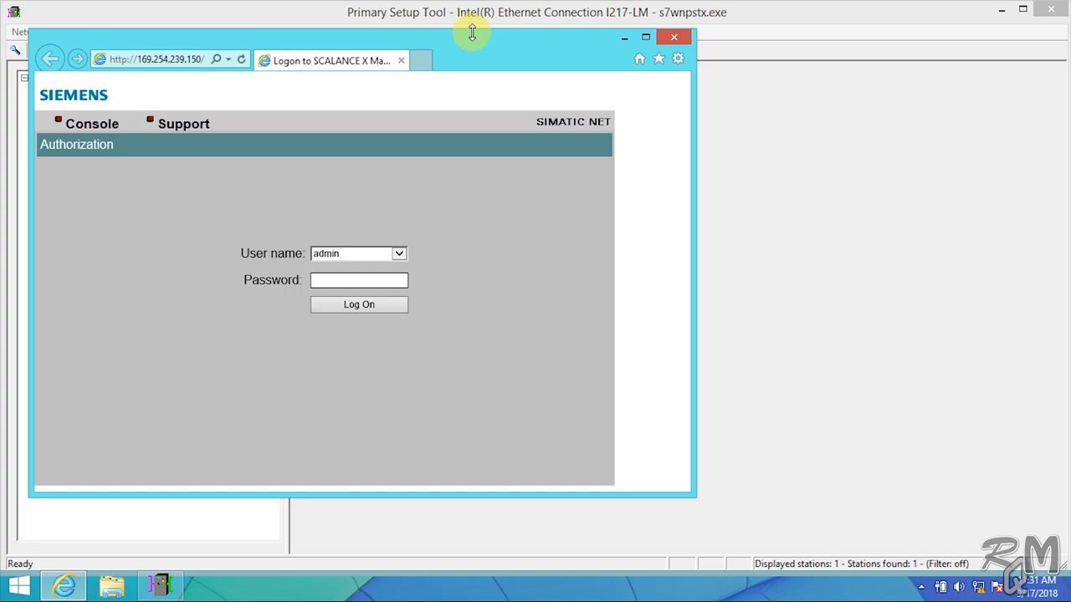
pyautogui.click(645, 37)
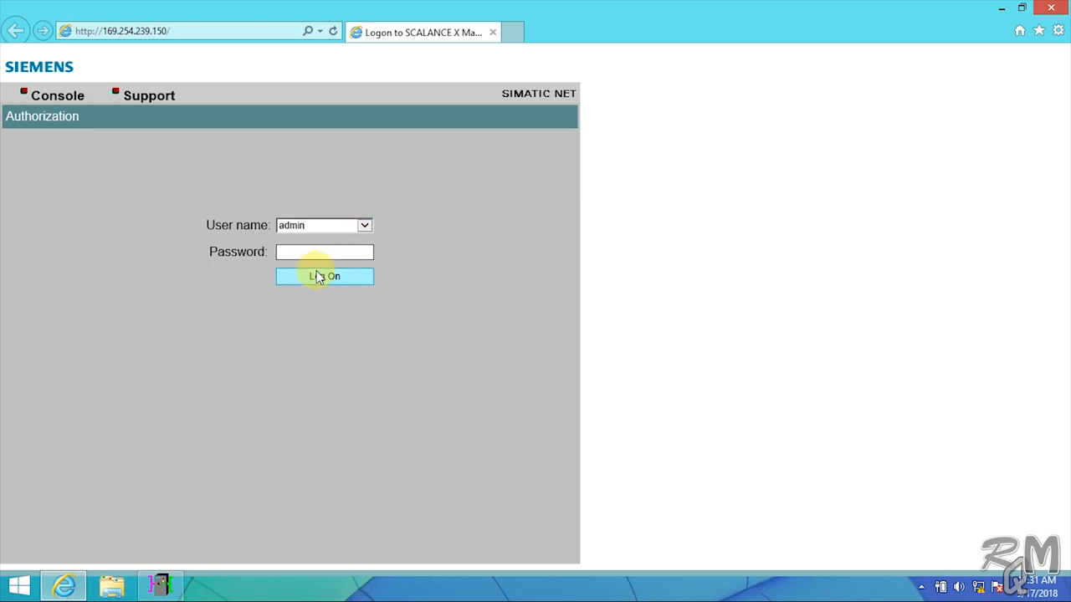
pyautogui.moveTo(324, 251)
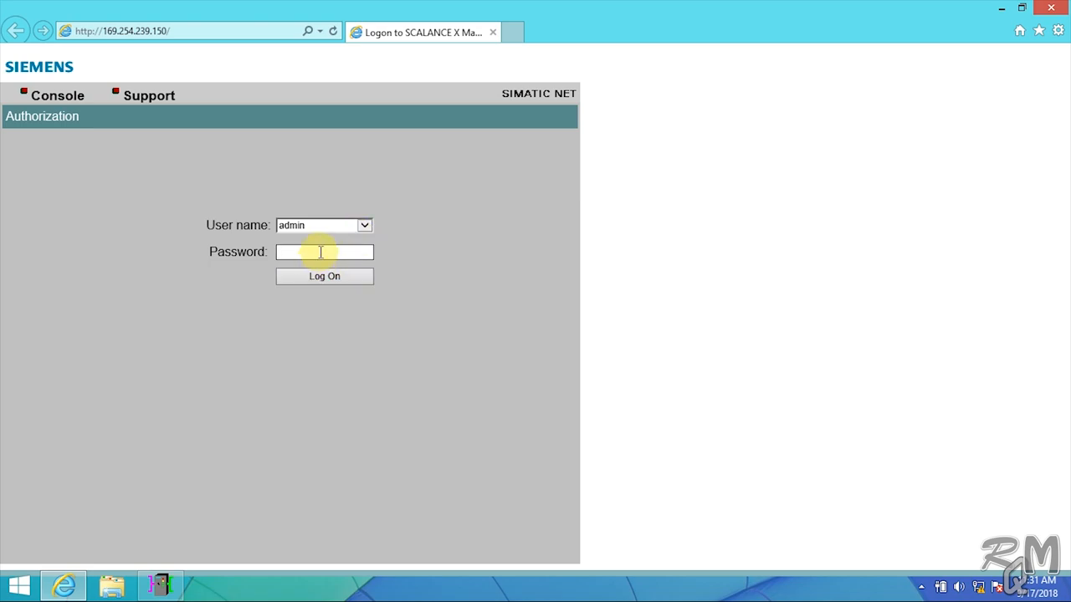
# Step: Enter the admin password, reveal it to verify, and log on
pyautogui.write('•')
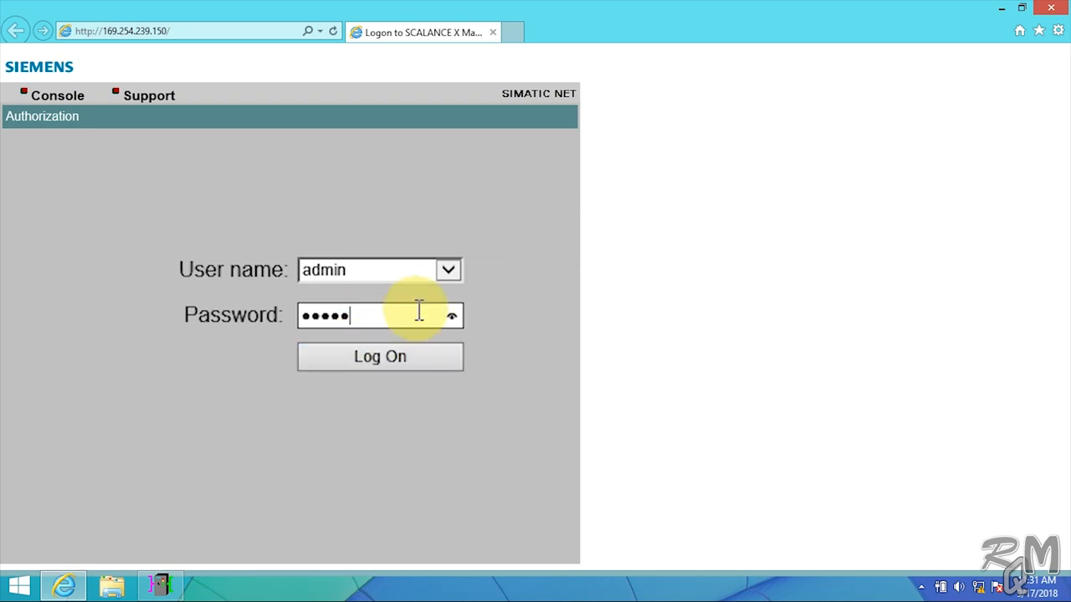
pyautogui.click(451, 315)
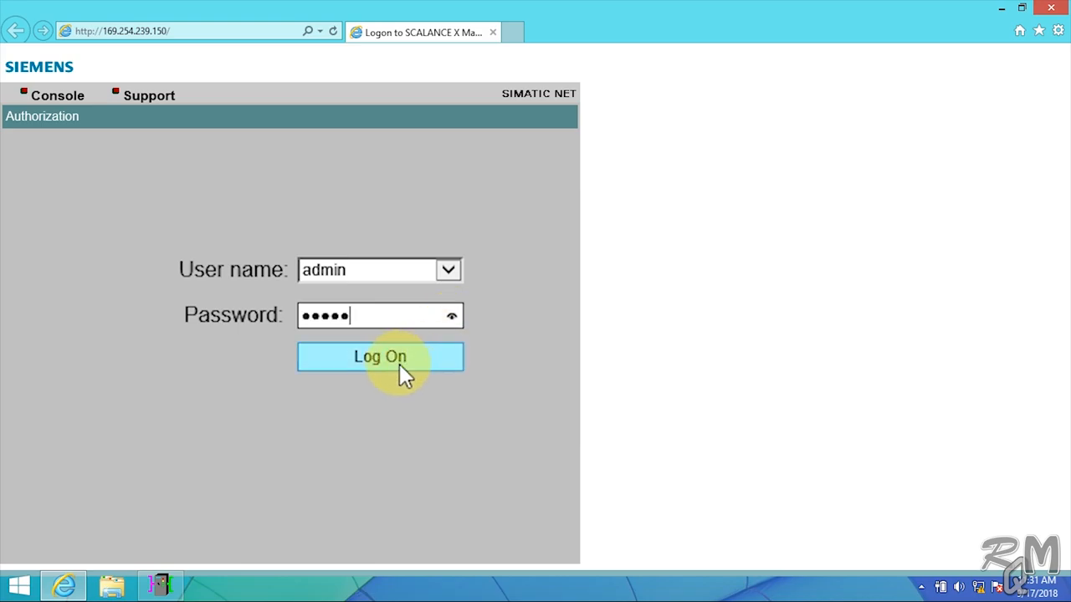
pyautogui.click(452, 315)
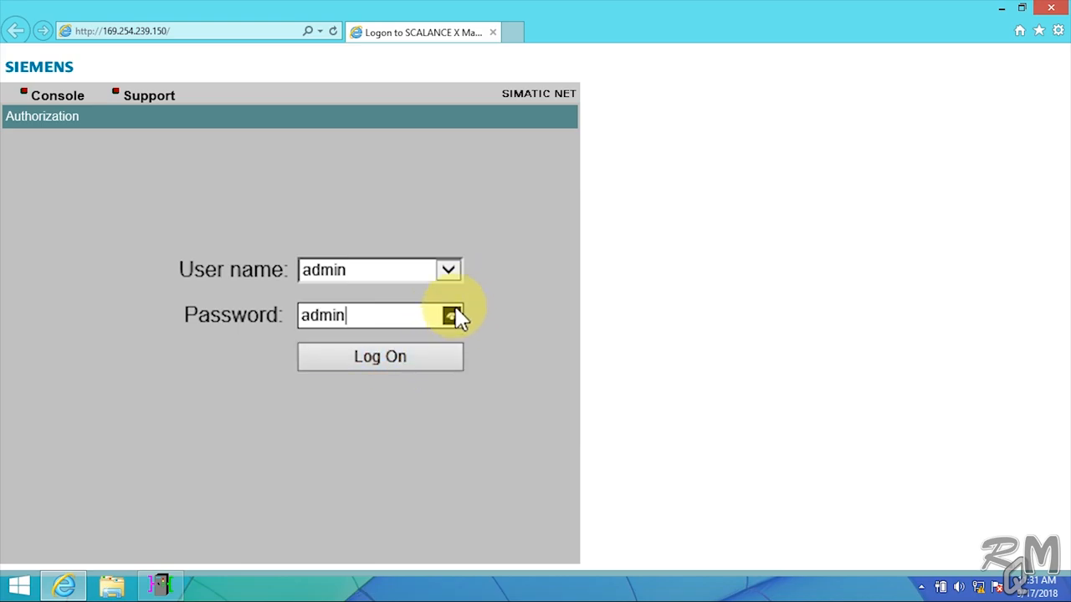
pyautogui.click(380, 356)
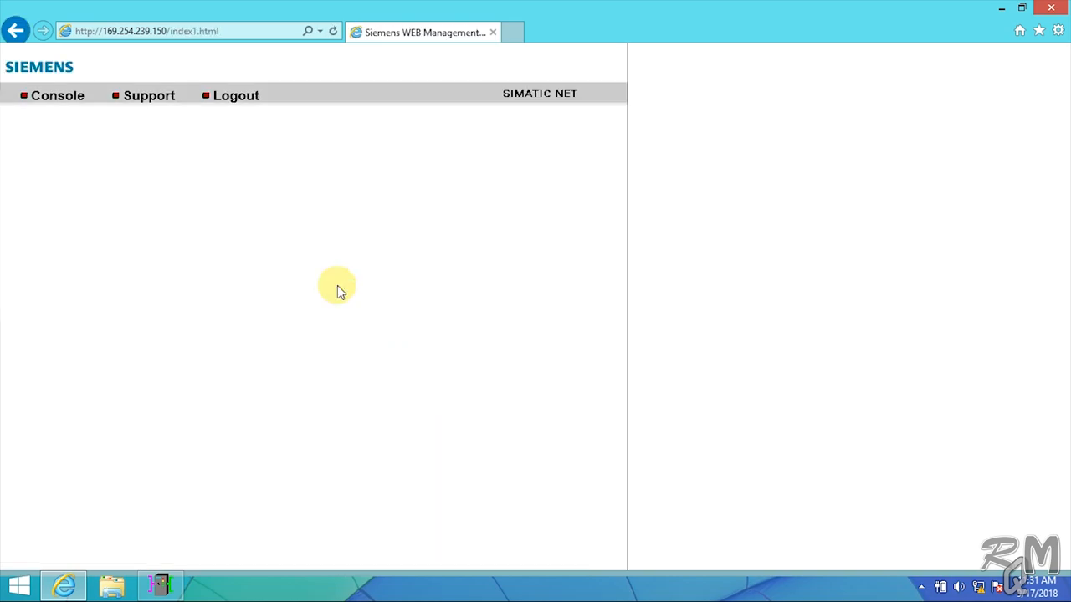
# Step: Open the System identification entry in the left menu tree
pyautogui.click(57, 94)
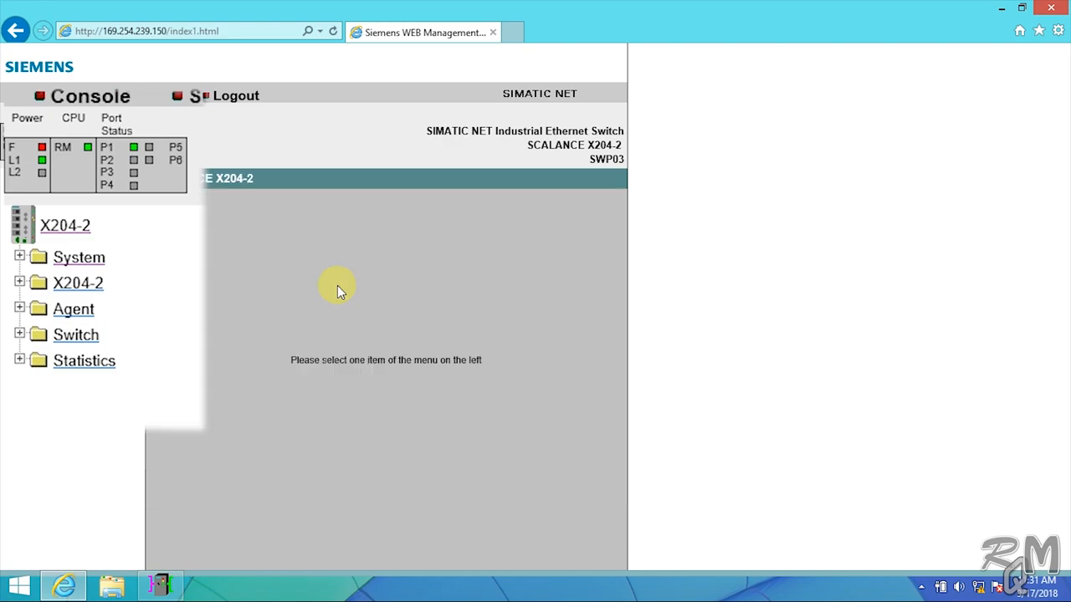
pyautogui.moveTo(200, 409)
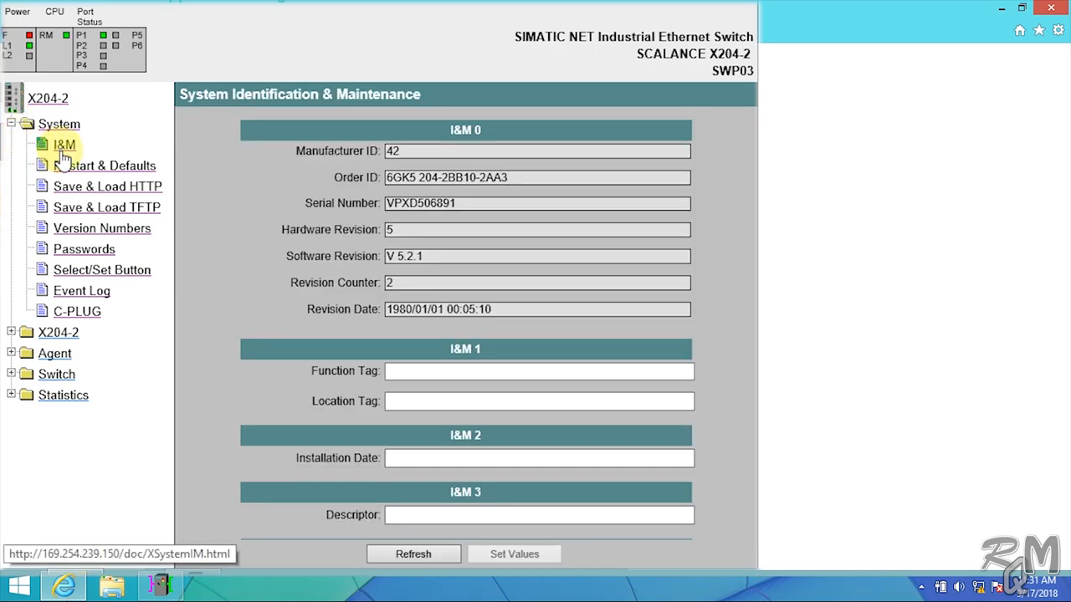
pyautogui.moveTo(464, 217)
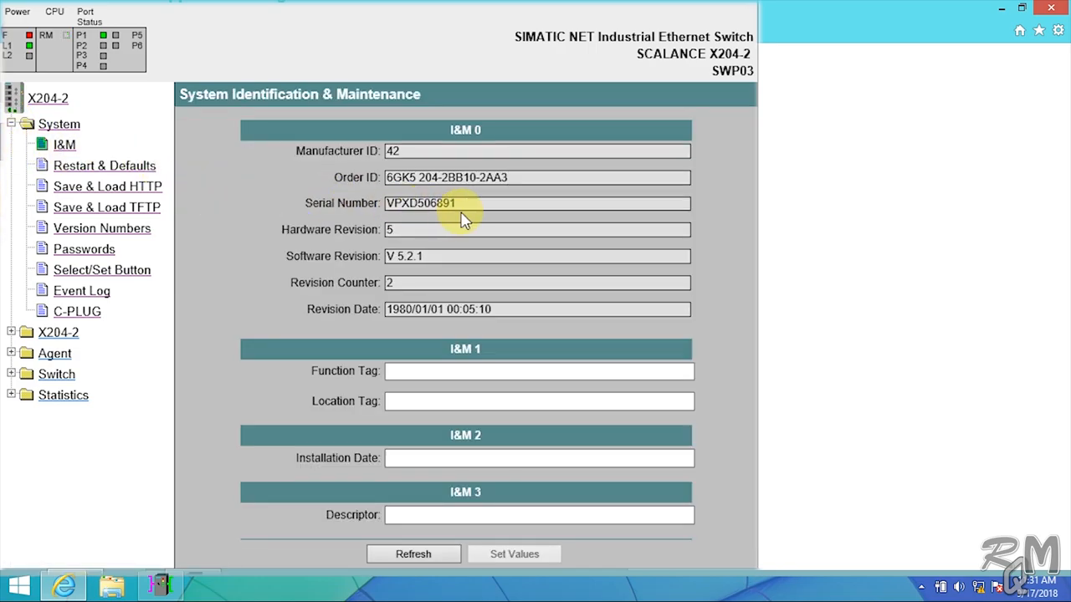
pyautogui.moveTo(523, 297)
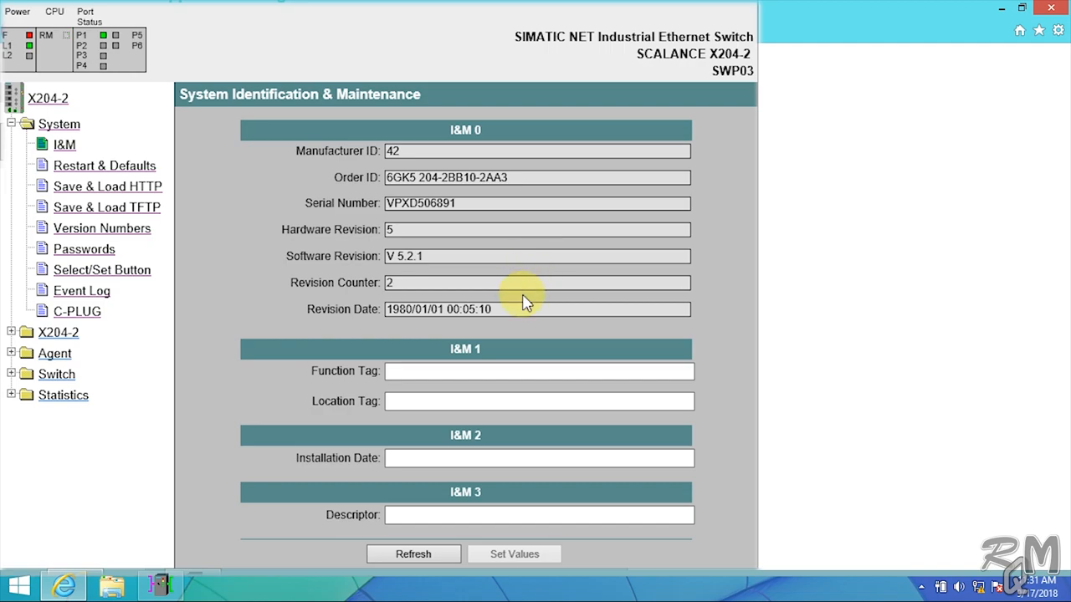
pyautogui.moveTo(87, 176)
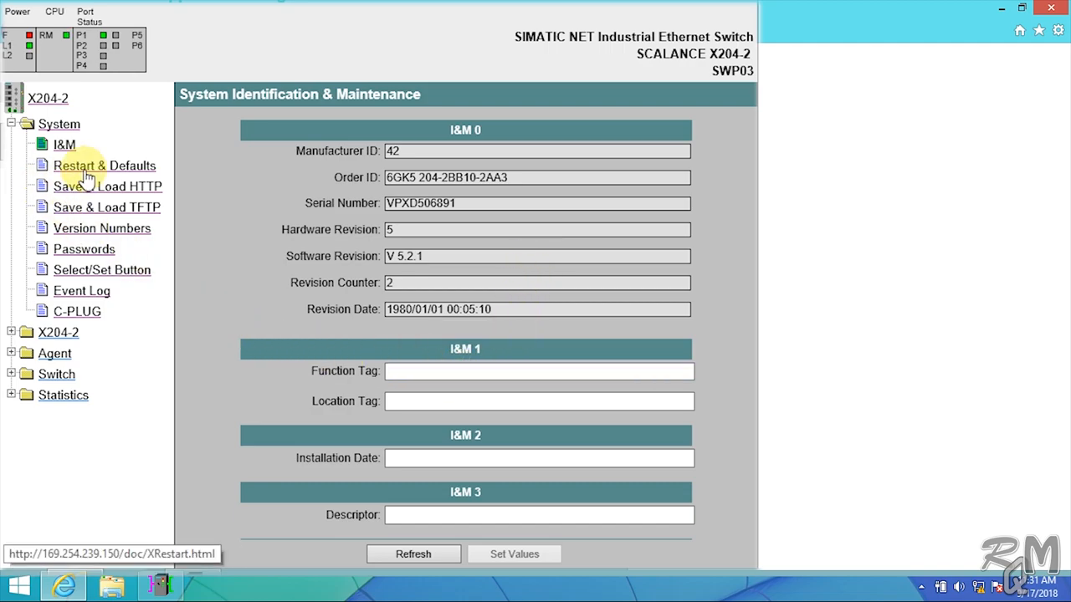
# Step: Select Save & Load HTTP under System in the left tree
pyautogui.click(107, 186)
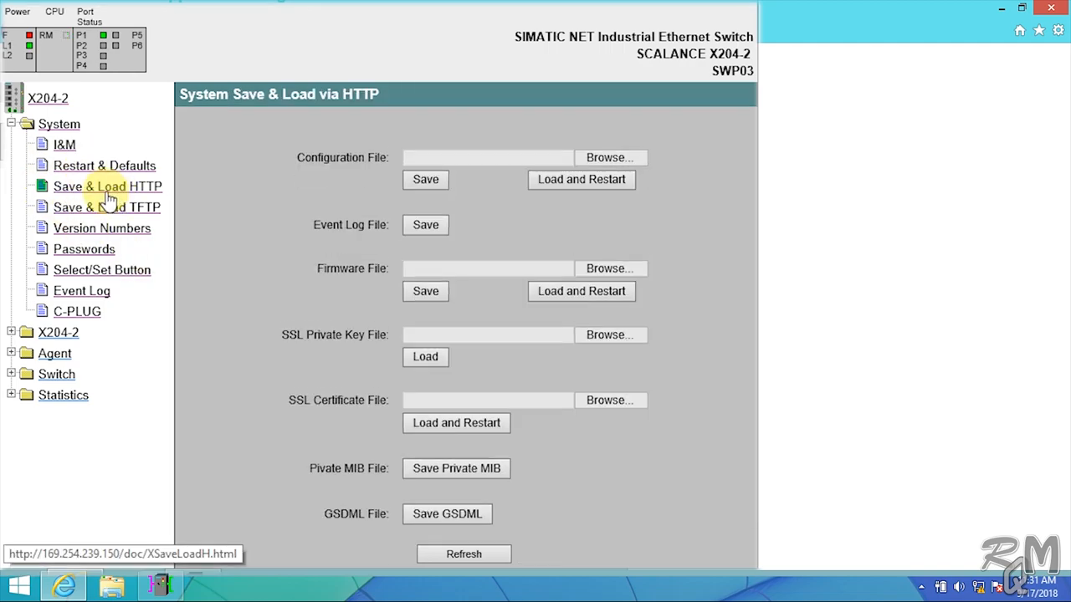
pyautogui.moveTo(289, 155)
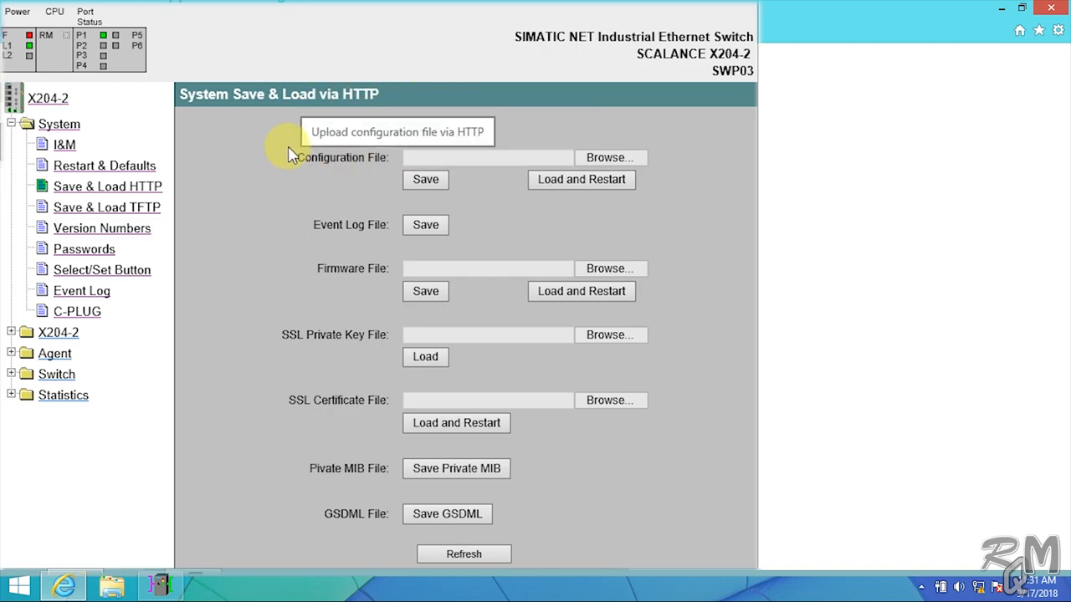
pyautogui.moveTo(410, 171)
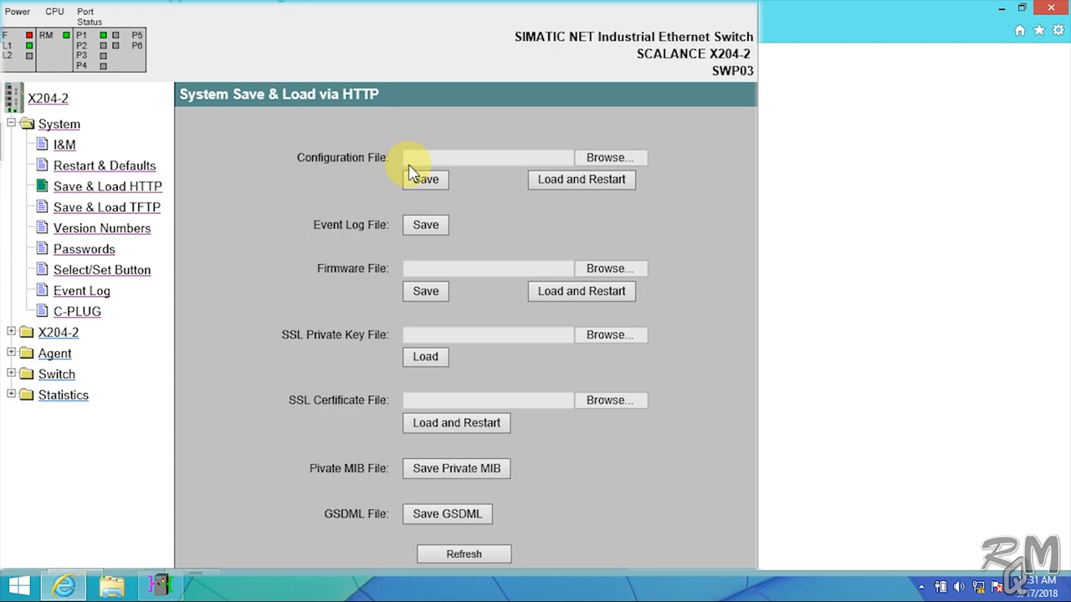
pyautogui.moveTo(655, 216)
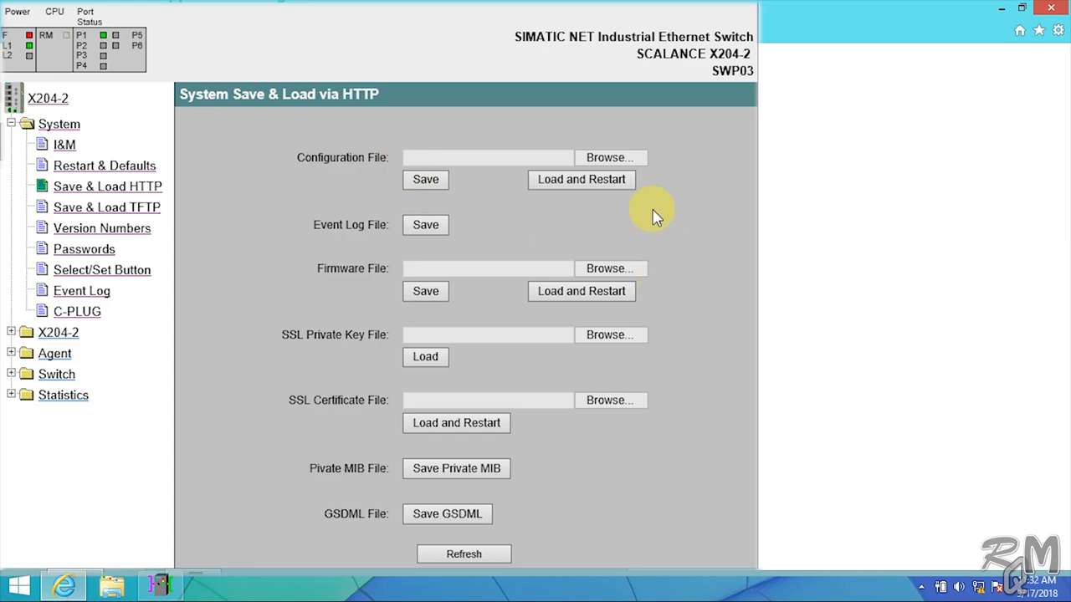
pyautogui.moveTo(611, 158)
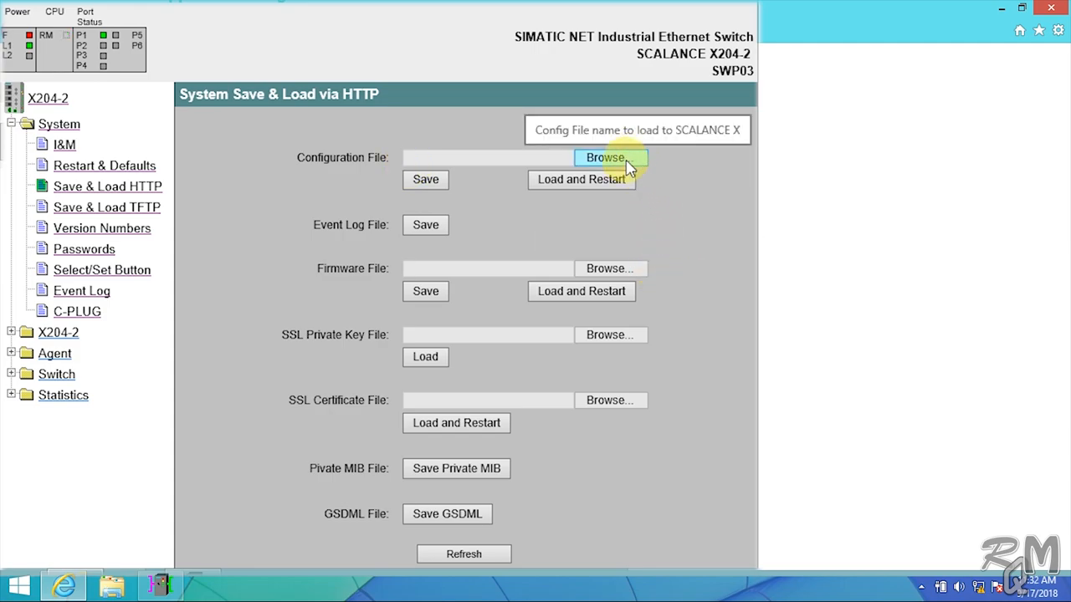
pyautogui.click(603, 157)
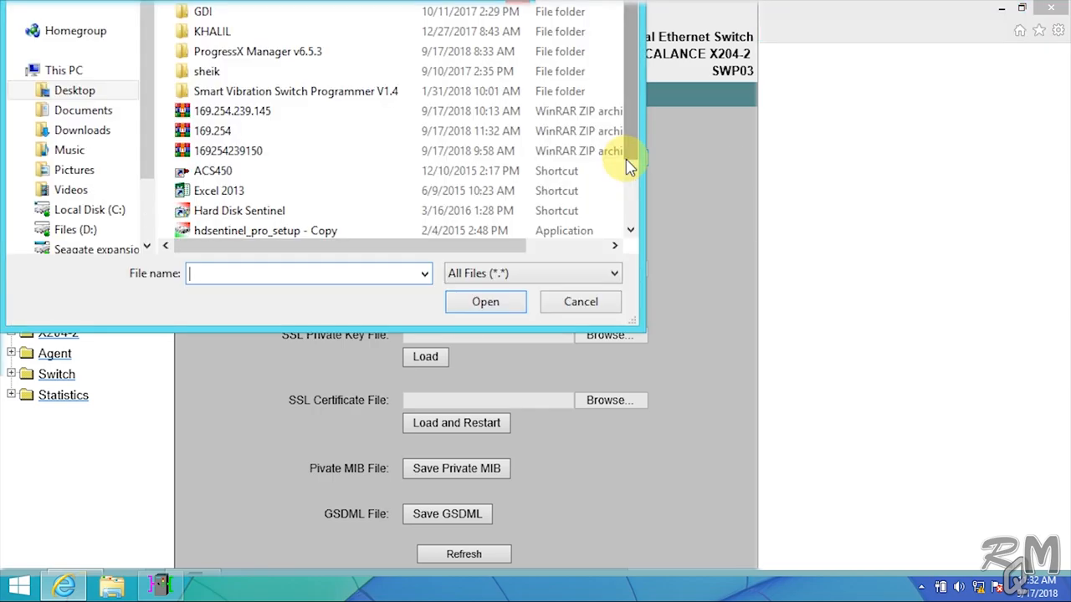
pyautogui.click(228, 151)
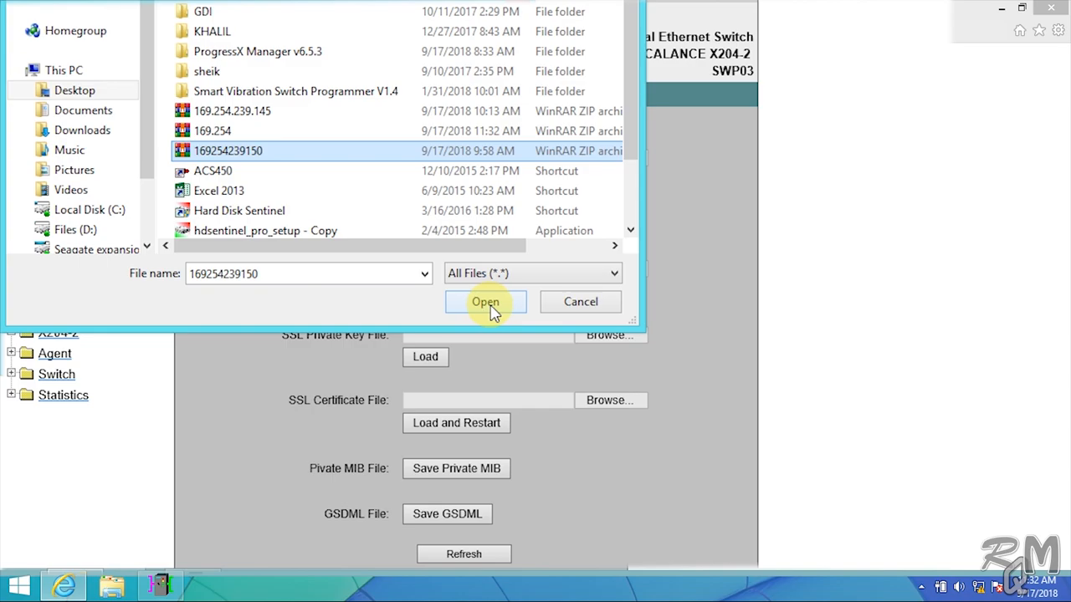
pyautogui.click(485, 302)
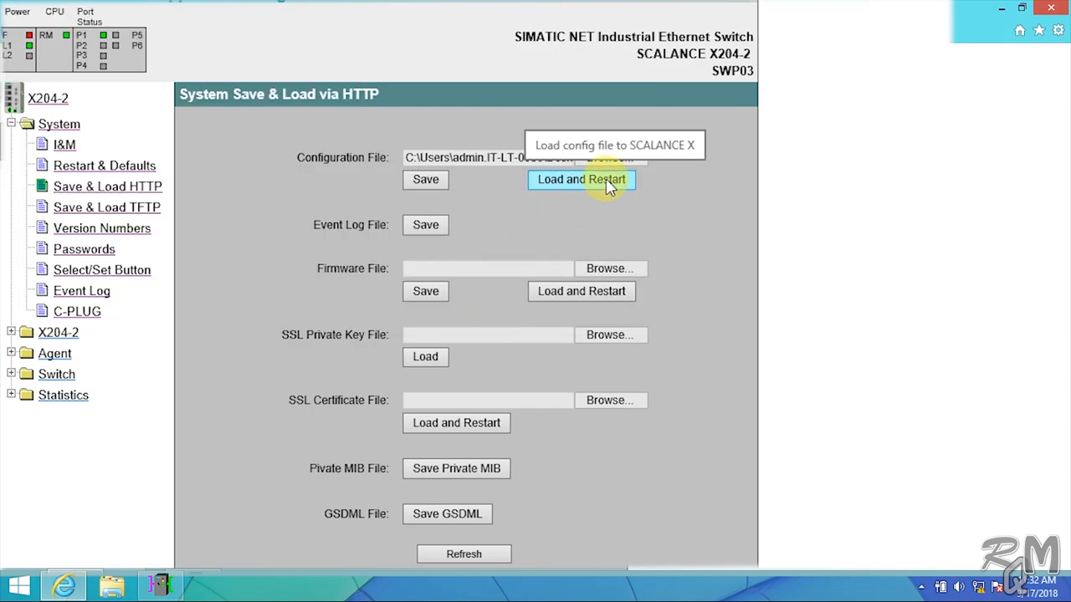
pyautogui.click(581, 179)
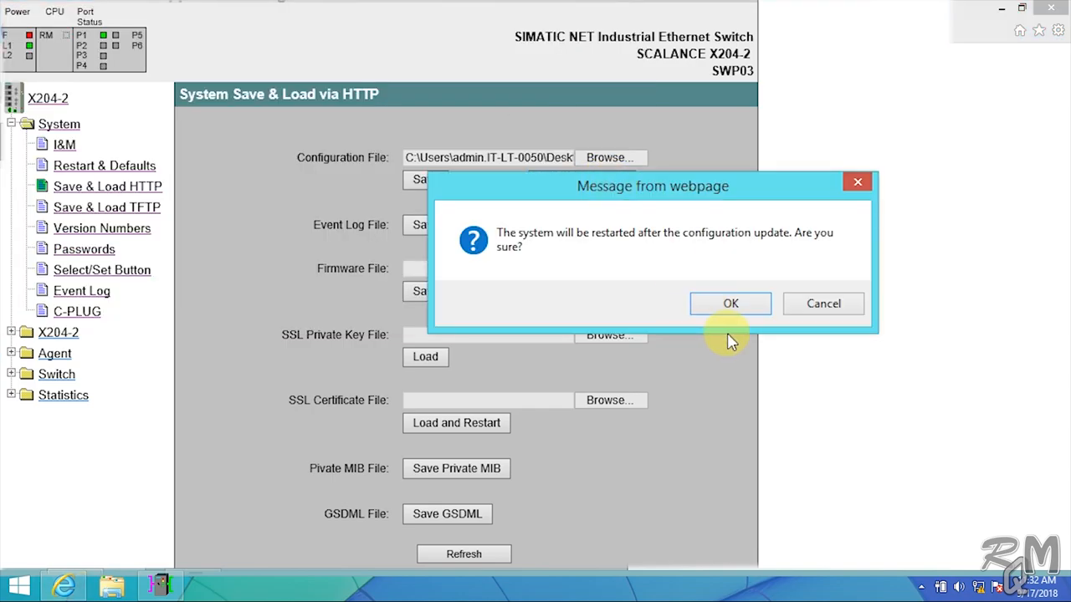
pyautogui.click(729, 303)
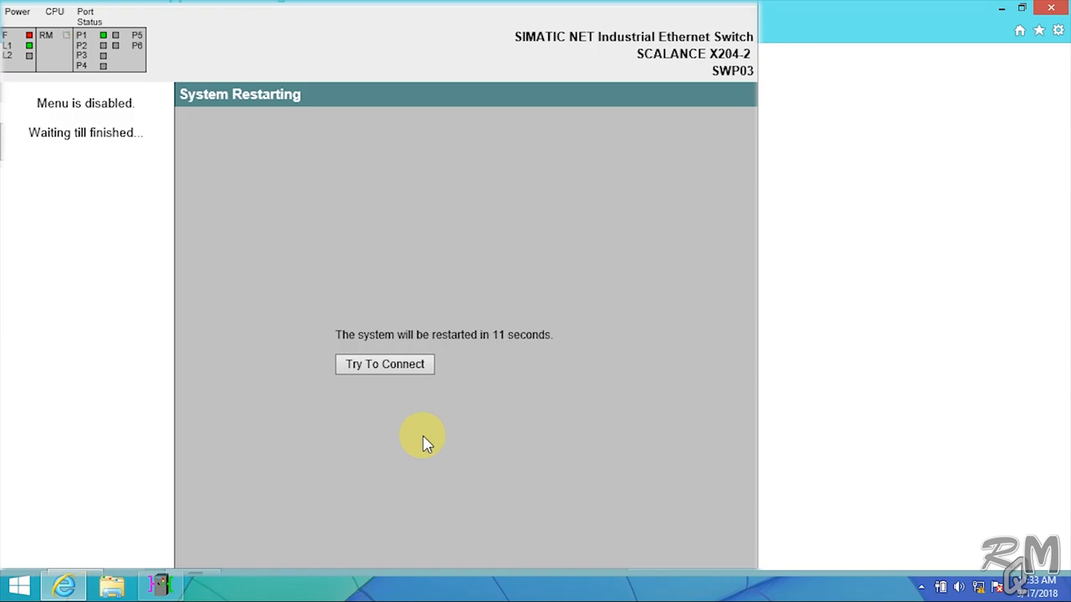
# Step: Reconnect to the restarted switch and log back in with the password
pyautogui.click(384, 364)
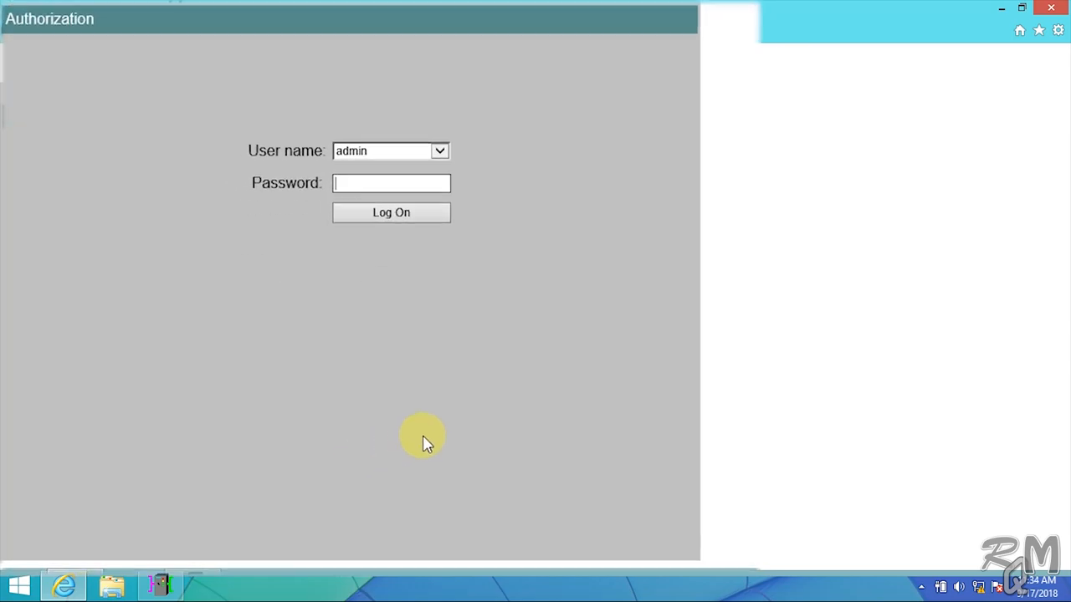
pyautogui.write('••')
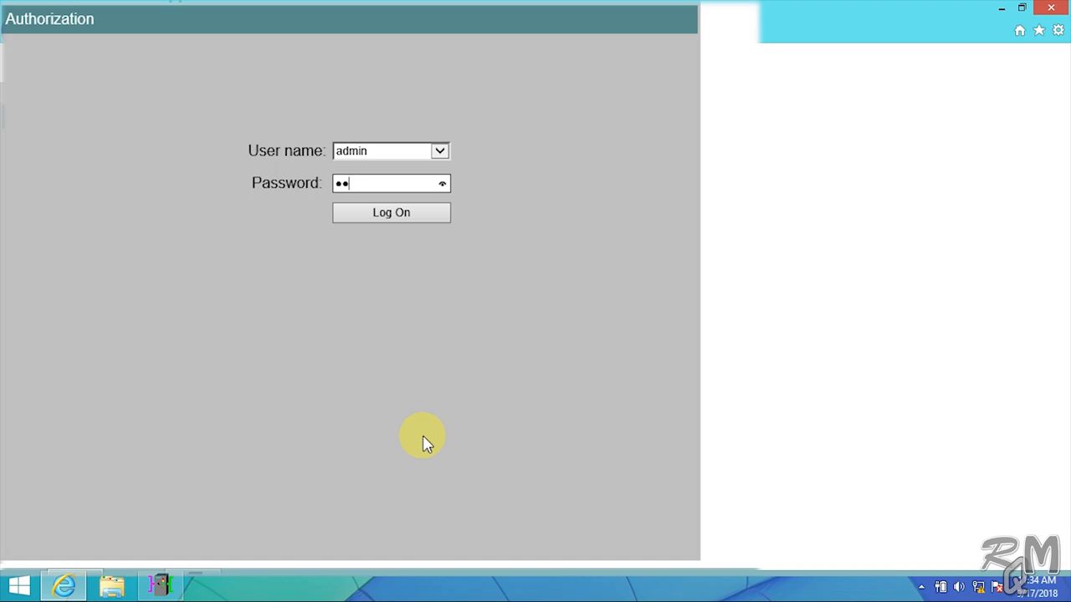
pyautogui.click(391, 211)
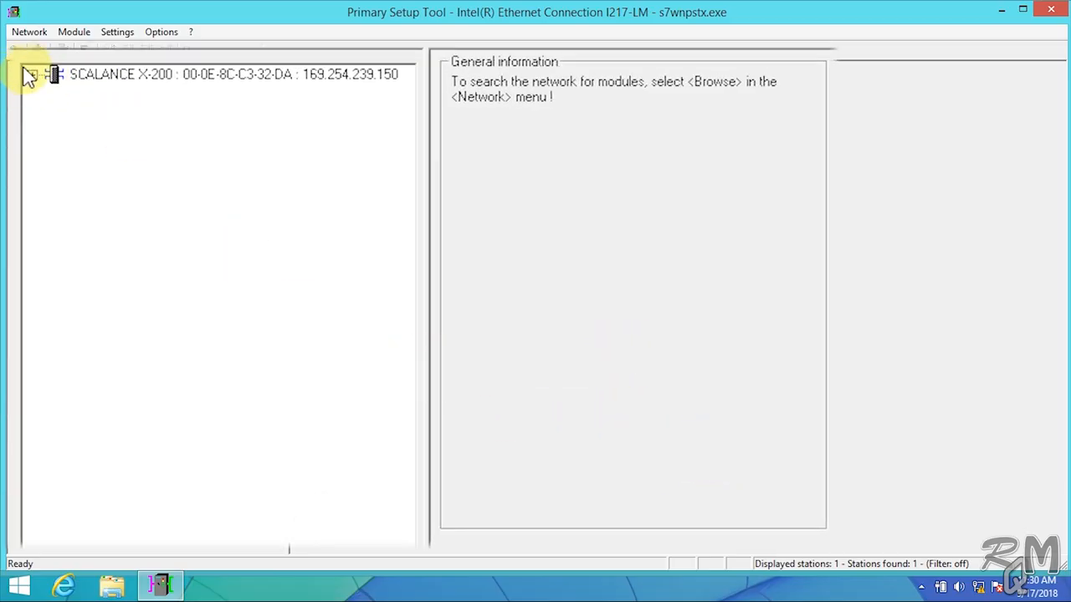
# Step: Expand the SCALANCE X-200 entry to view device name swp03 and IP 169.254.239.150
pyautogui.click(31, 74)
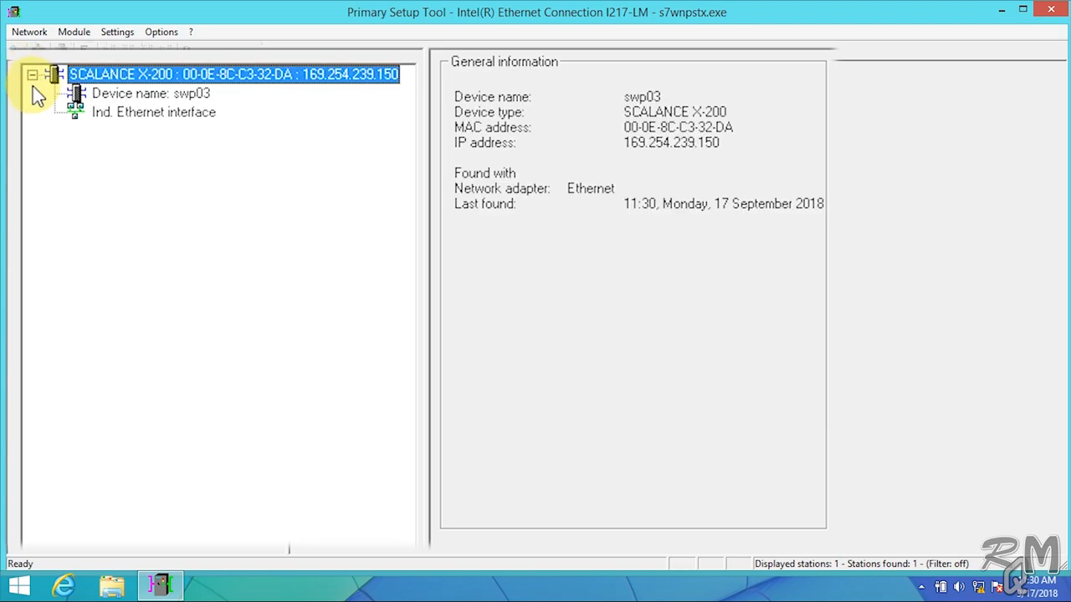
pyautogui.click(151, 93)
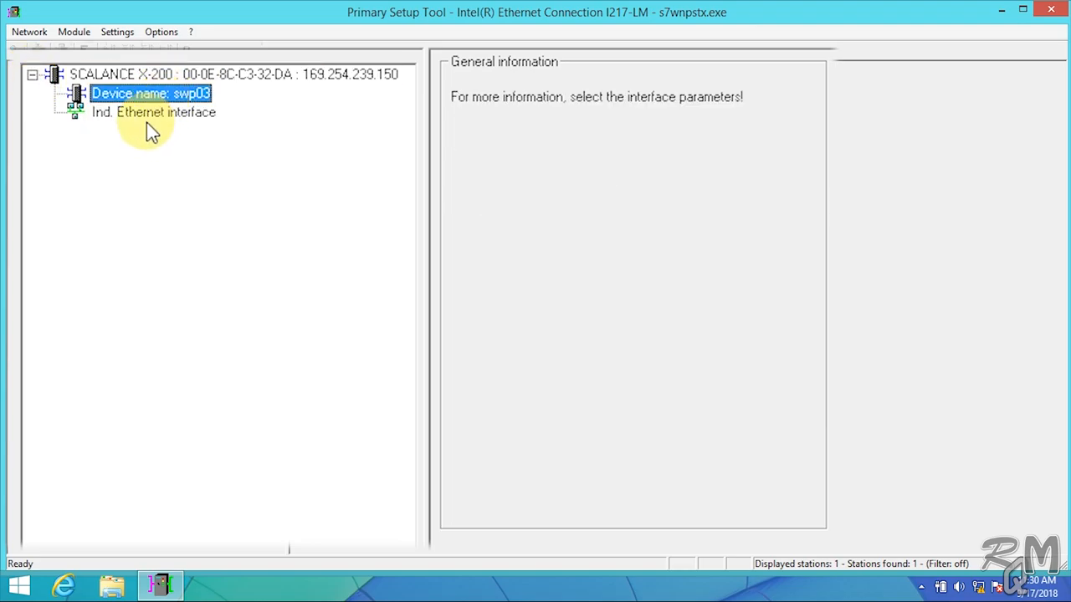
pyautogui.click(153, 111)
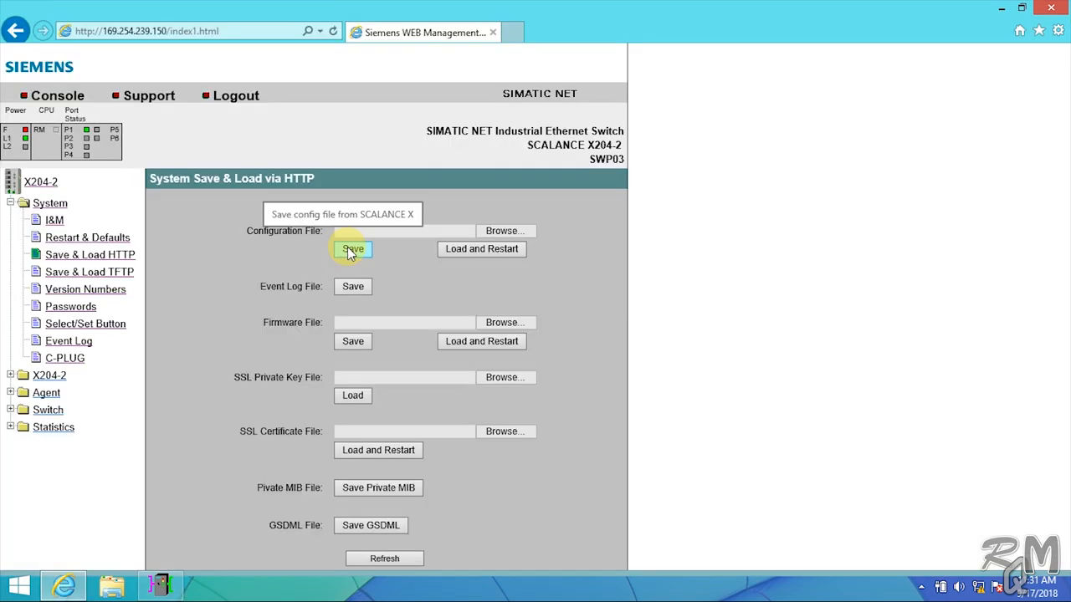
# Step: Download the switch configuration file and save it as a backup on the Desktop
pyautogui.click(352, 249)
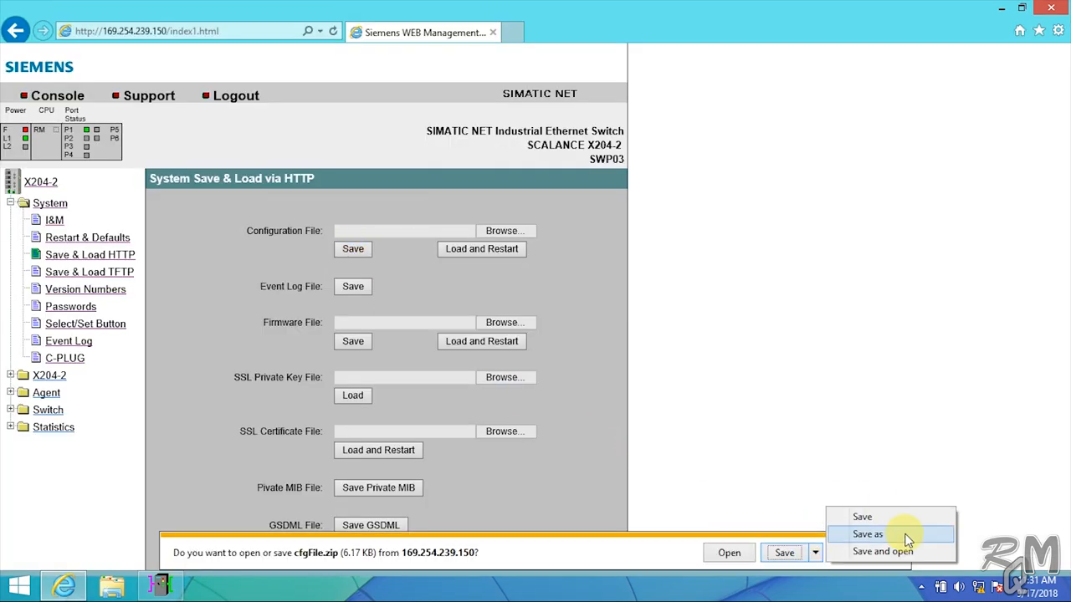
pyautogui.click(867, 533)
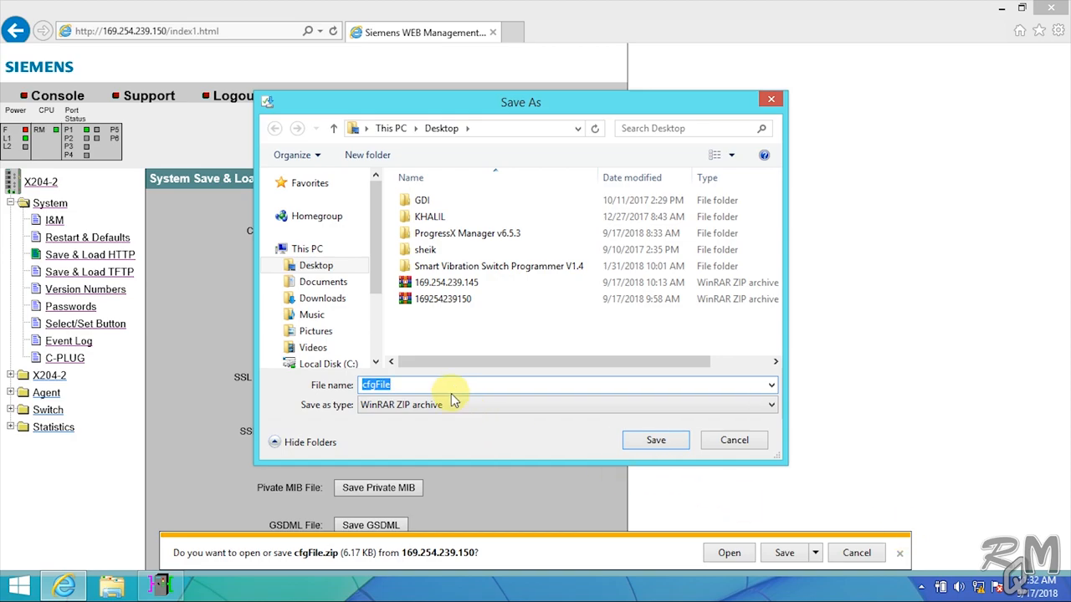
pyautogui.write('169.2')
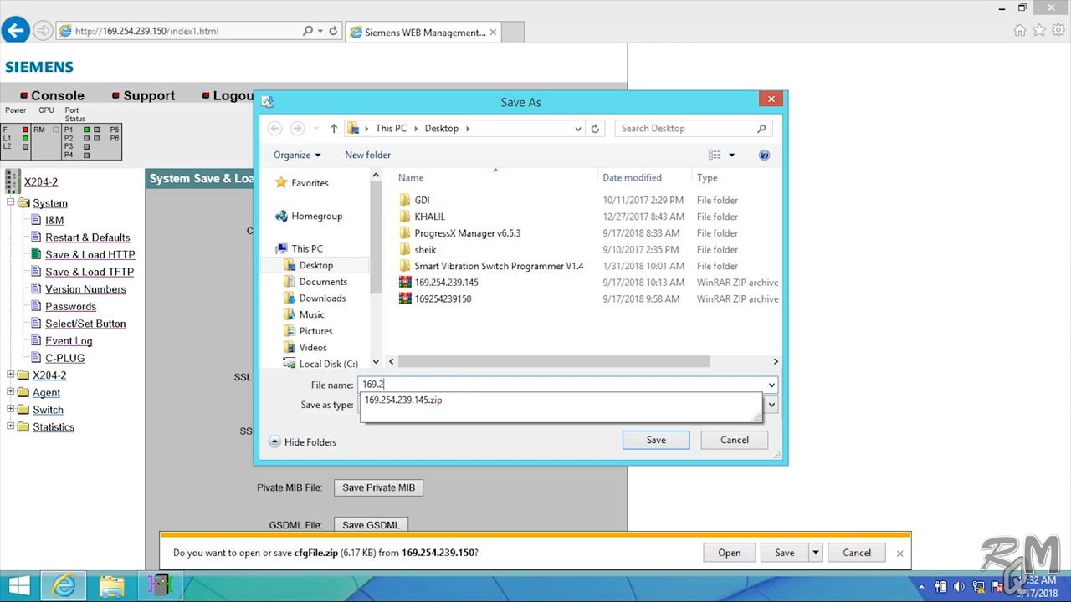
pyautogui.click(732, 440)
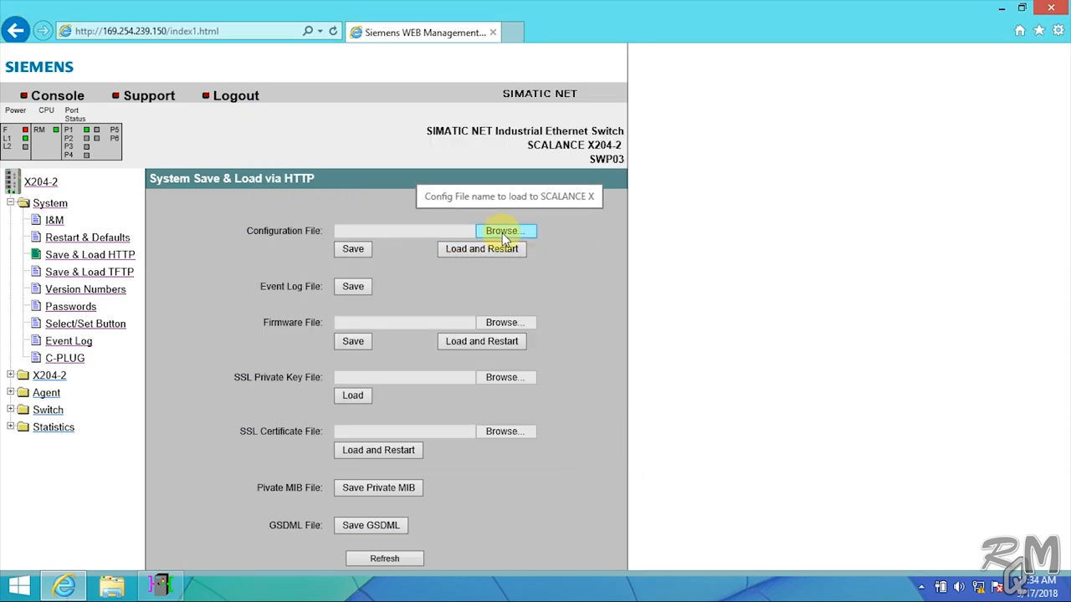
pyautogui.click(503, 231)
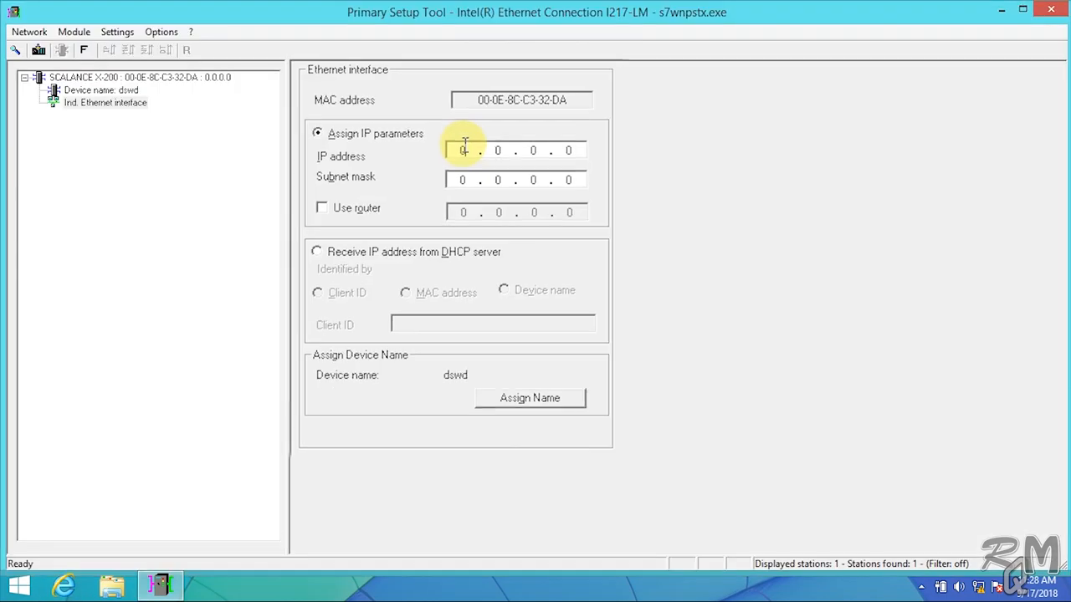
# Step: Set IP 169.254.239.150, subnet mask 255.255.0.0, and apply device name swp03
pyautogui.write('169 . 254')
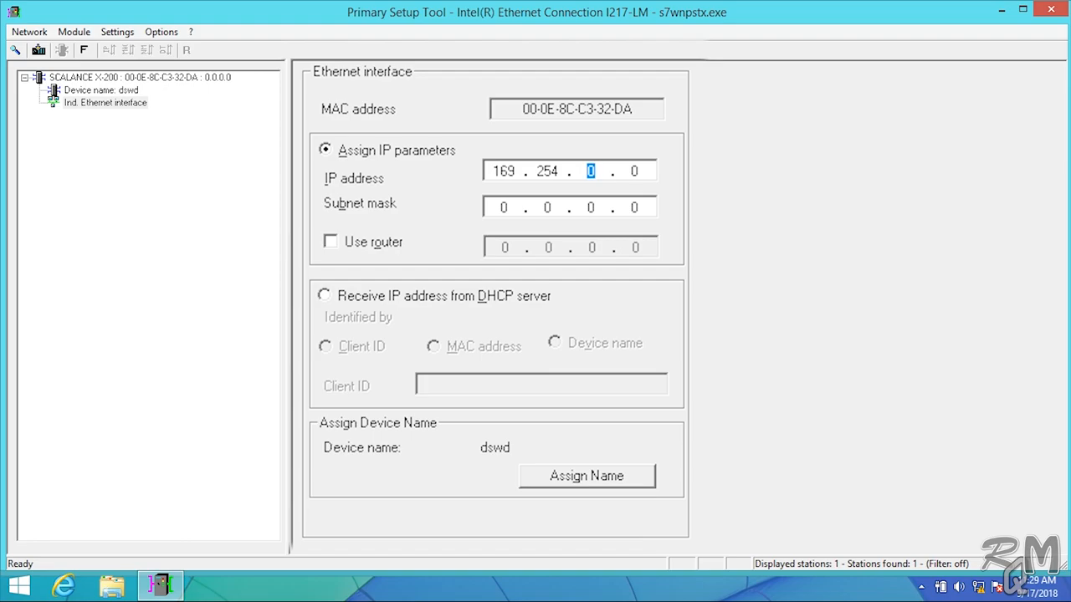
pyautogui.write('239\t15')
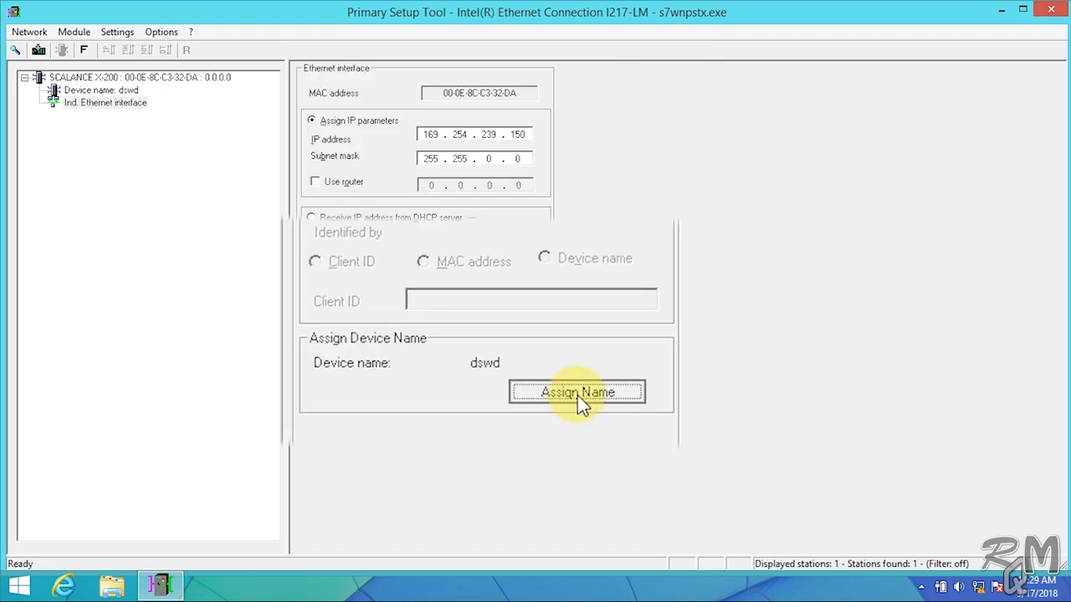
pyautogui.click(576, 392)
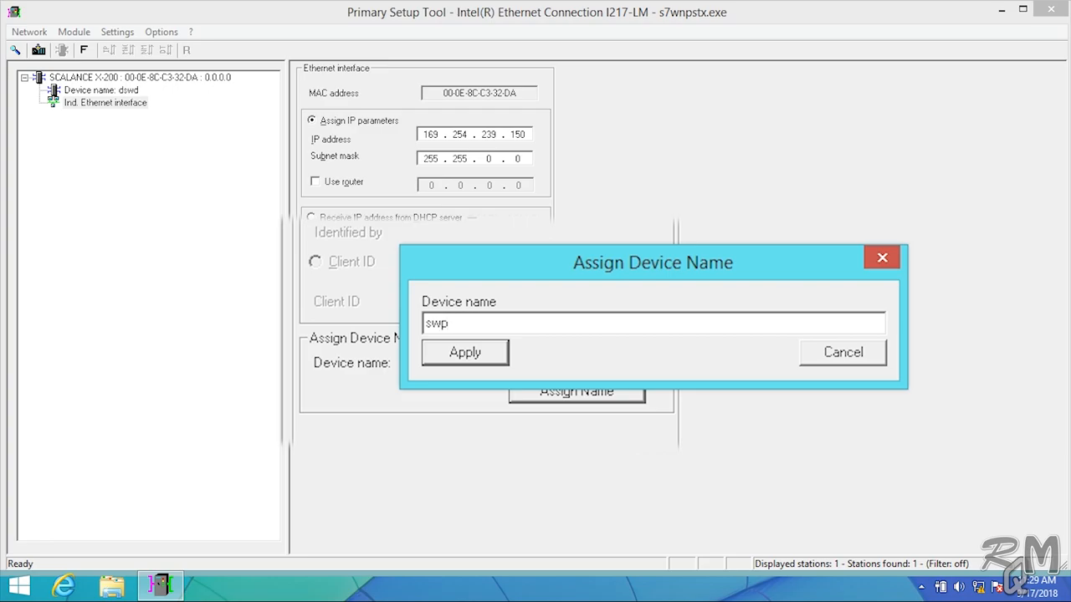
pyautogui.write('03')
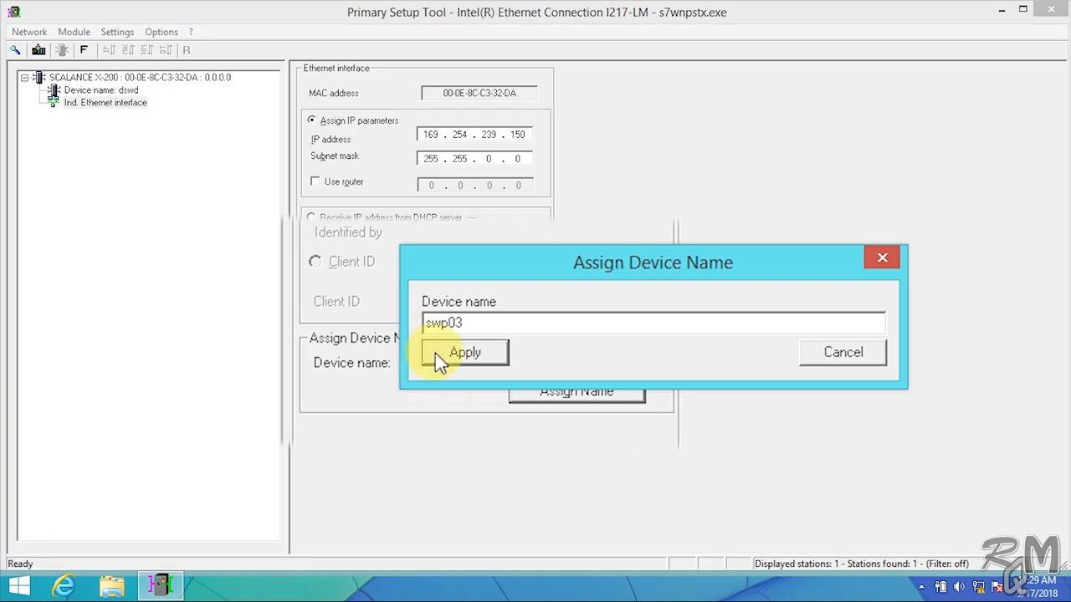
pyautogui.click(464, 352)
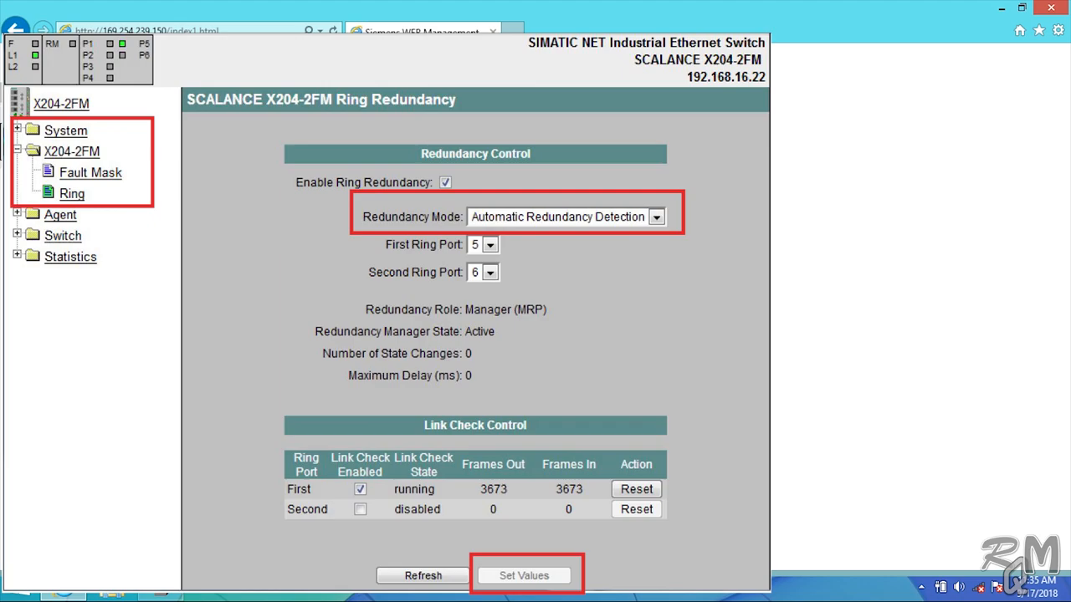
pyautogui.click(523, 575)
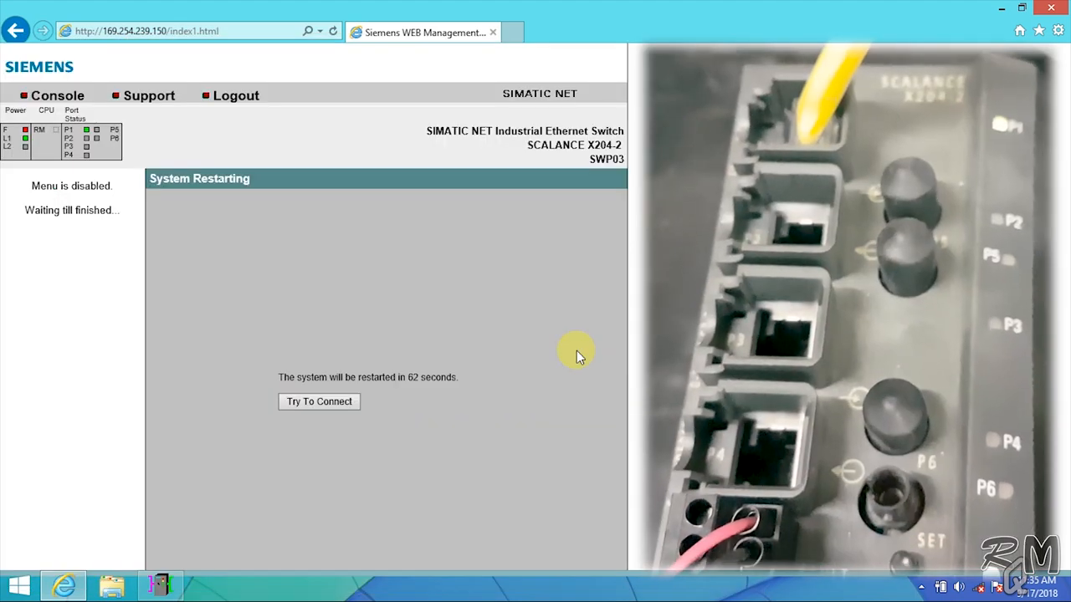